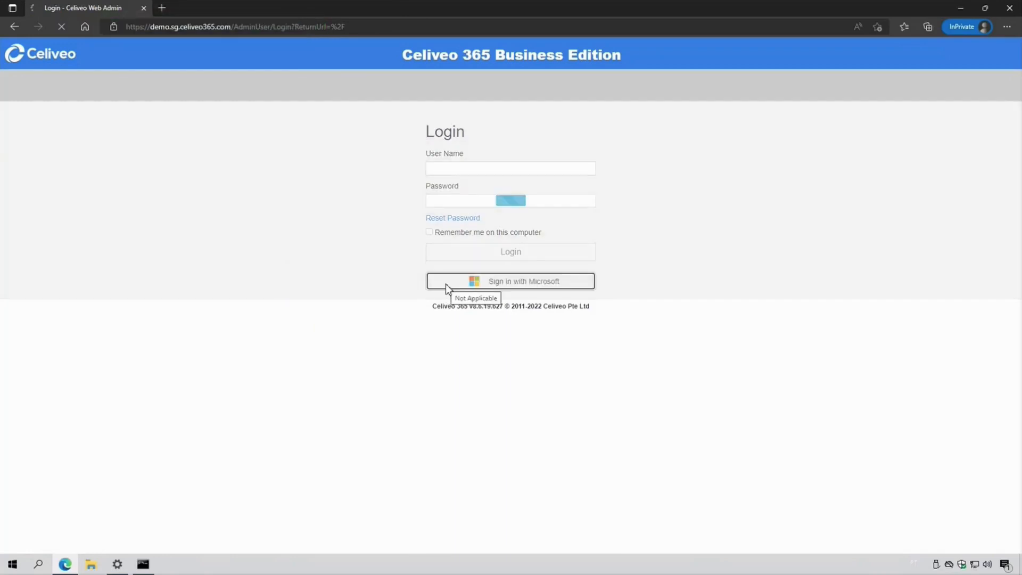
Step: Sign in with Microsoft and start adding a printer from the network, launching the Browser Agent
left_click(510, 281)
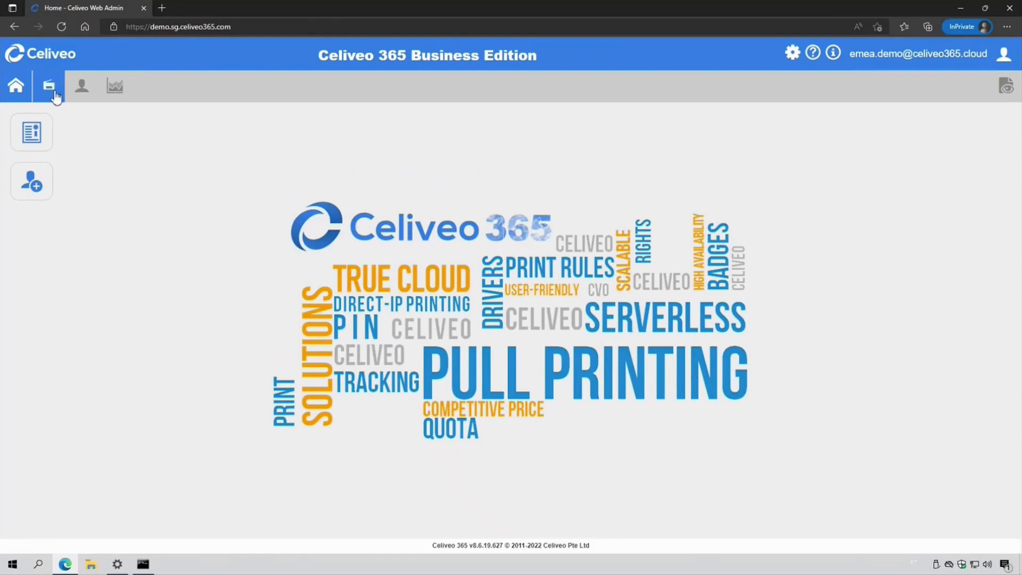
left_click(48, 86)
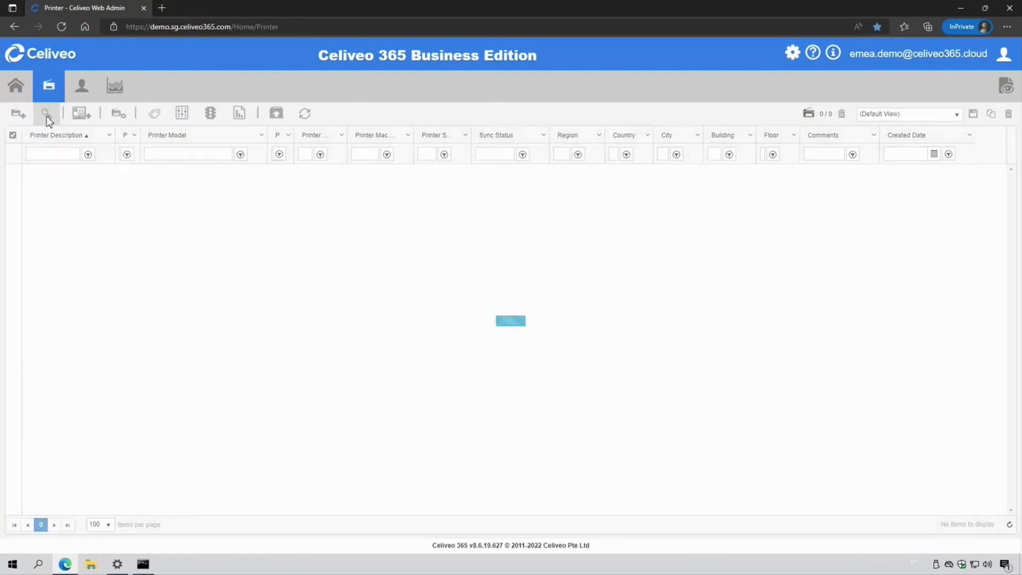
left_click(46, 114)
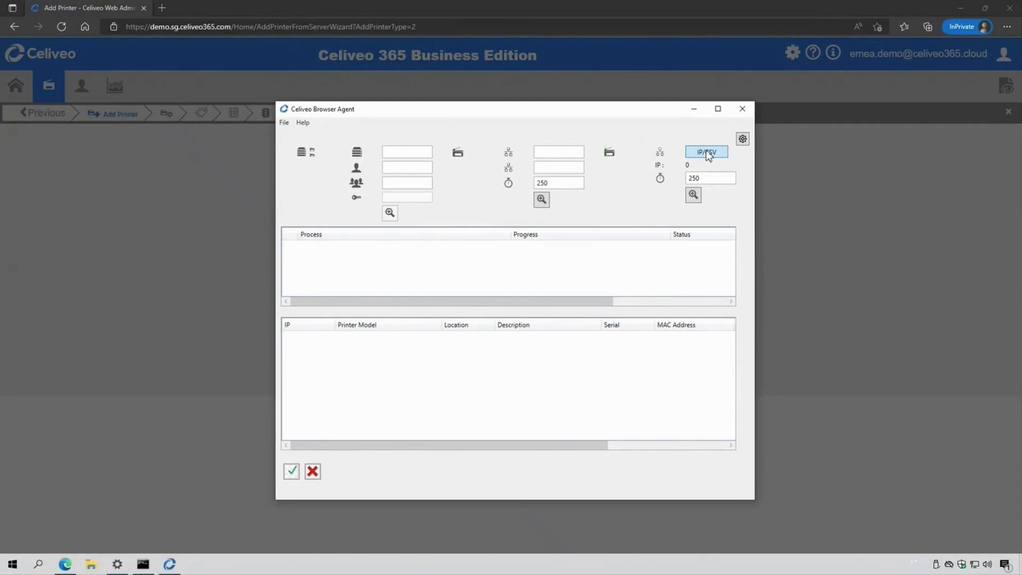
Step: Enter the printer IP address 192.168.8.51 in the IP/CSV import box
left_click(706, 151)
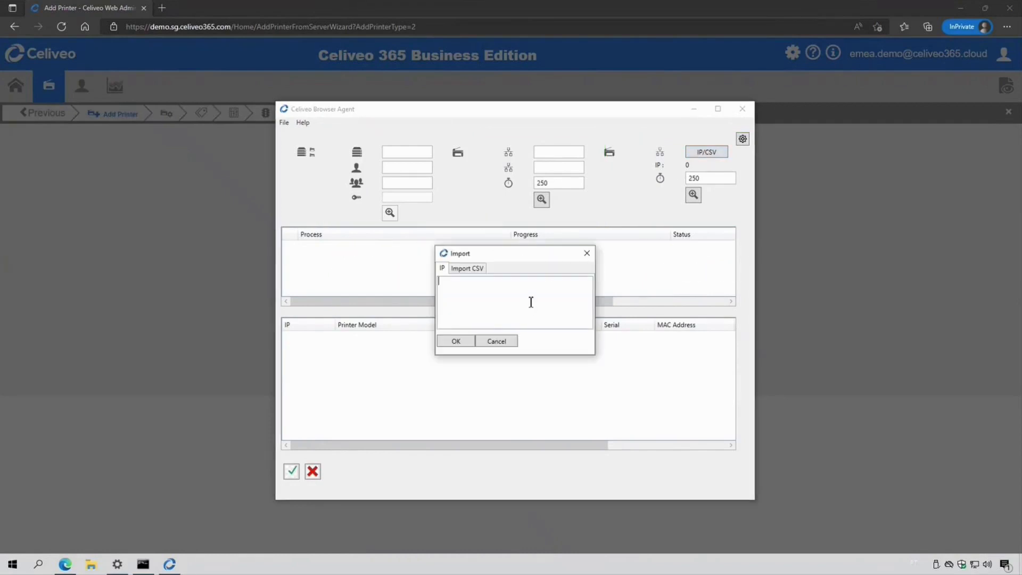
type("192.168.")
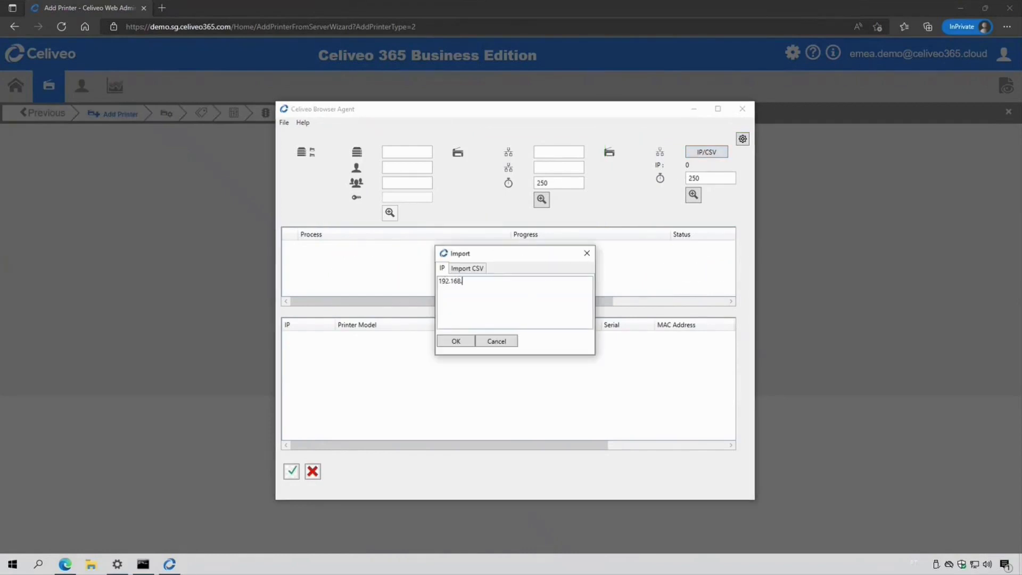
type("8.51")
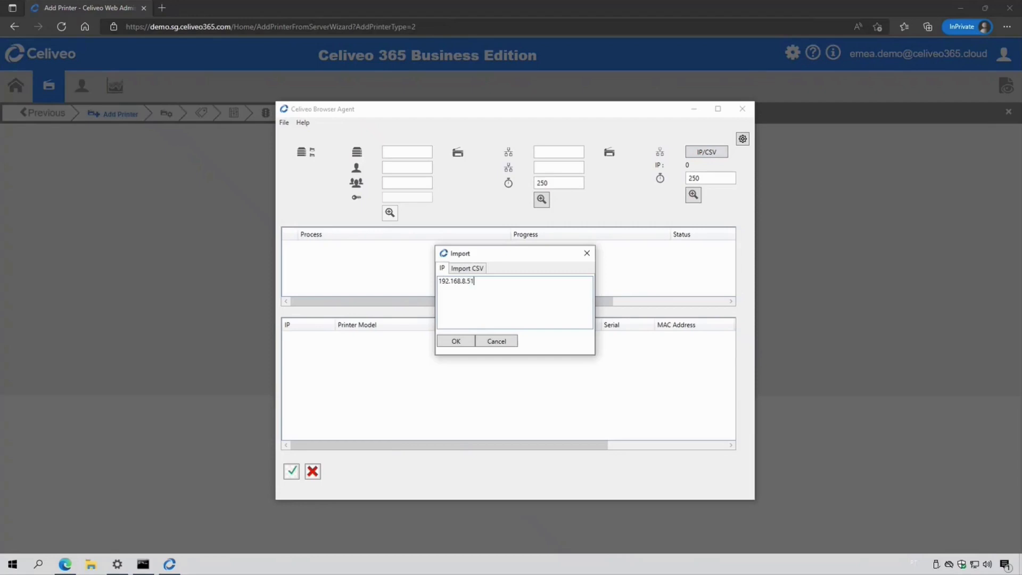
left_click(456, 341)
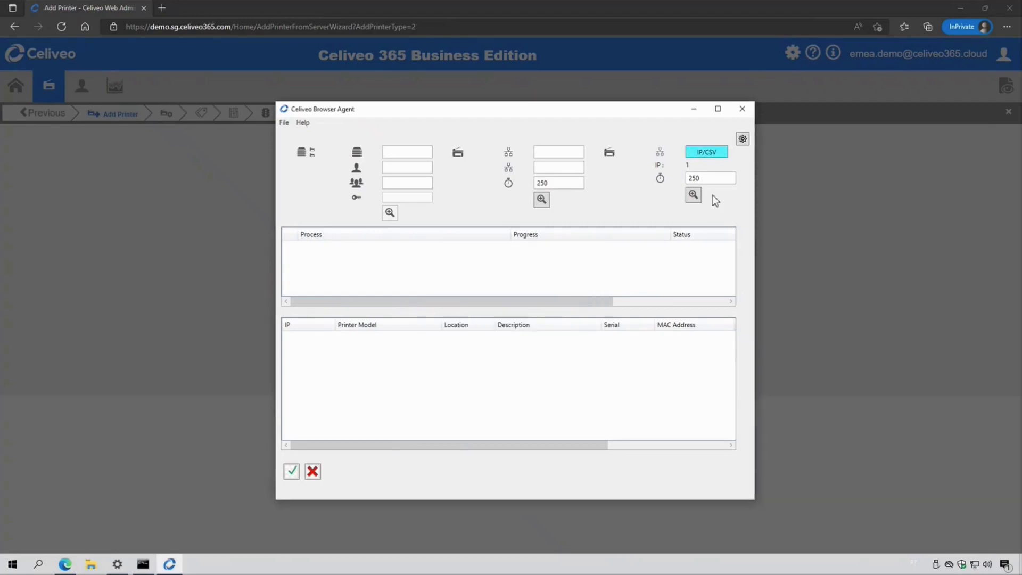
Step: Search the address, accept the discovered HP LaserJet 500 MFP M525 and finish the import
left_click(693, 194)
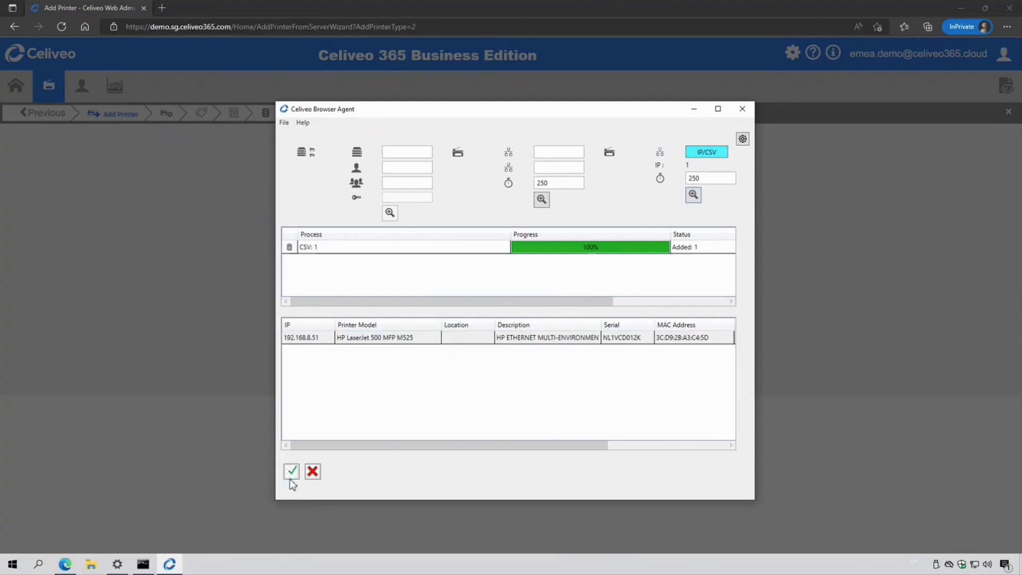
left_click(292, 471)
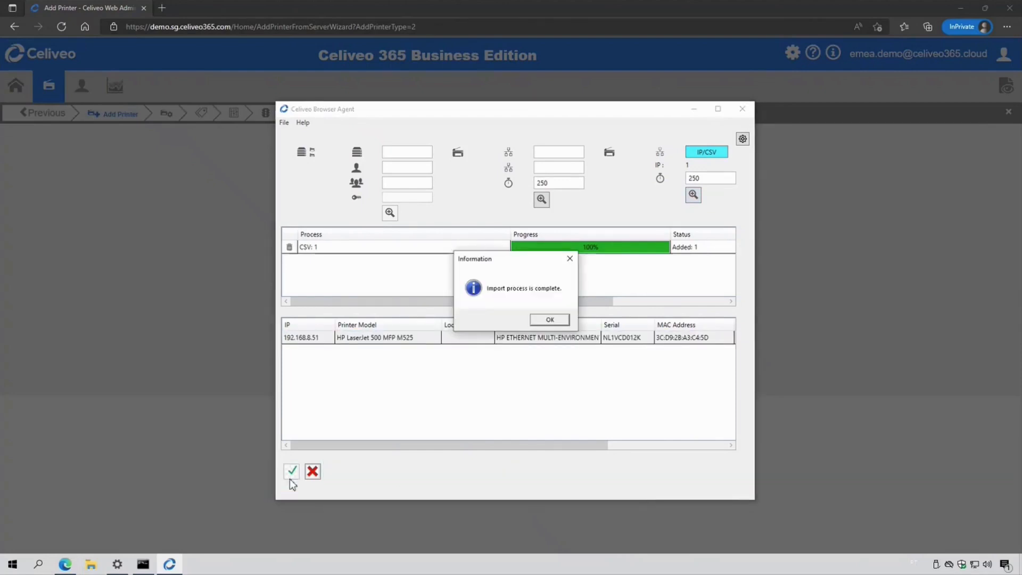
left_click(550, 320)
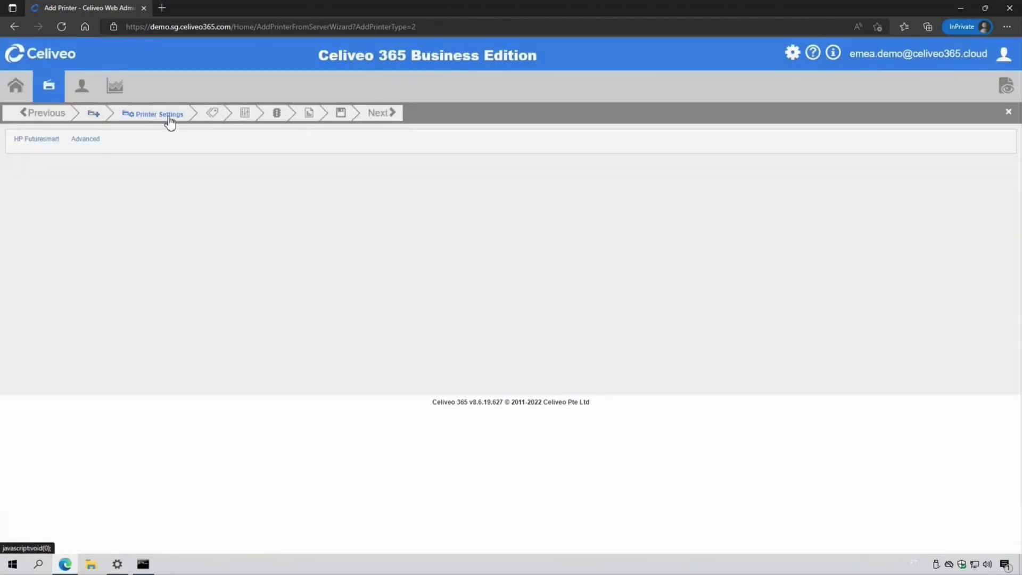
Step: Assign printer agent 8.9.122.0414-FSN.mh in Printer Settings and continue to Access & Rules
left_click(157, 113)
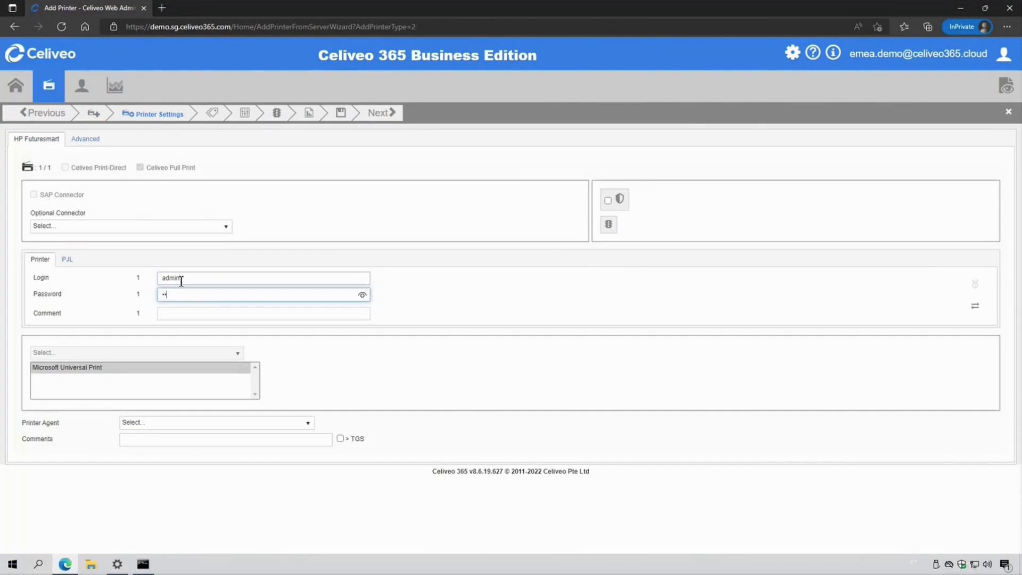
left_click(215, 422)
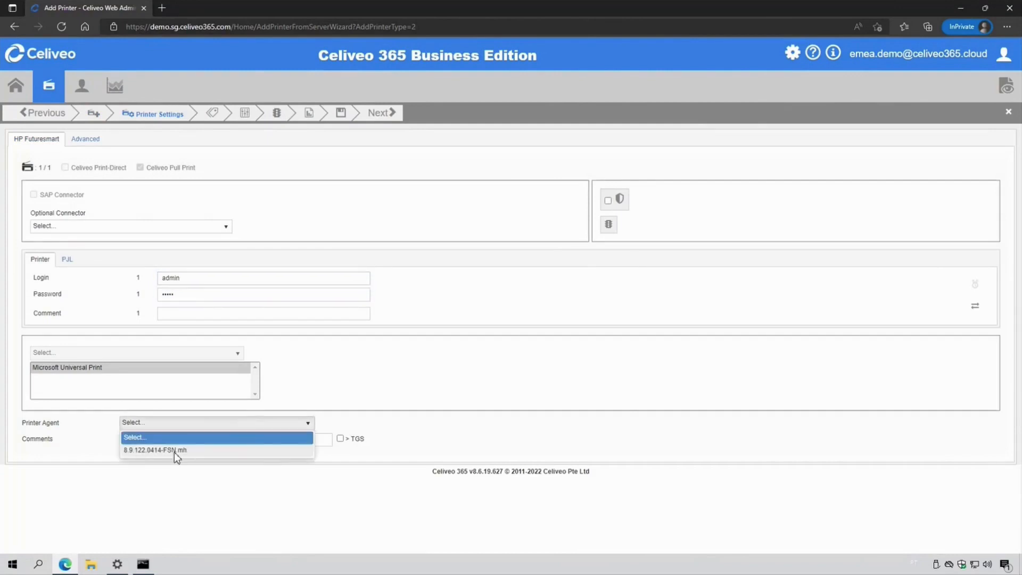
left_click(156, 450)
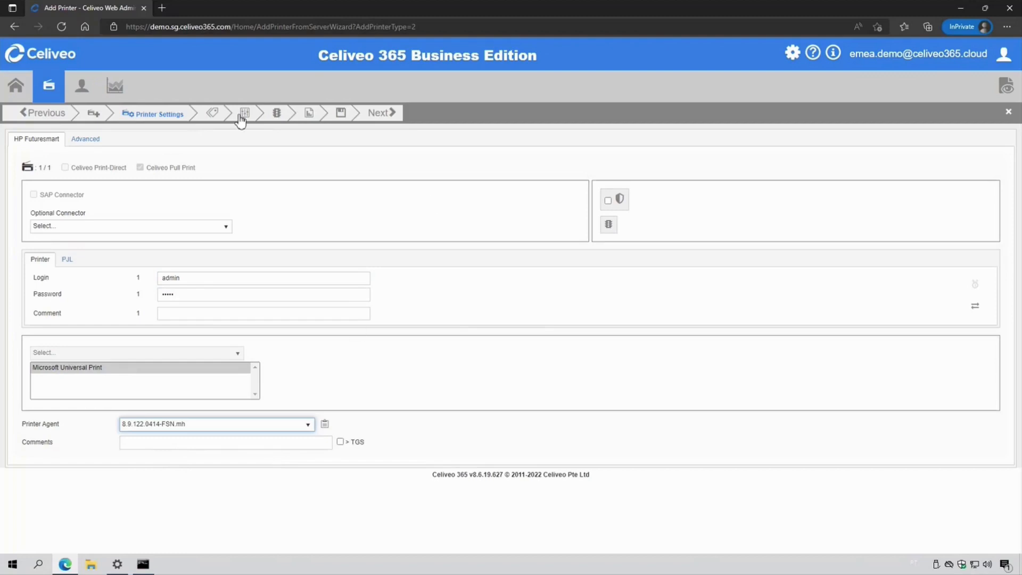
left_click(244, 113)
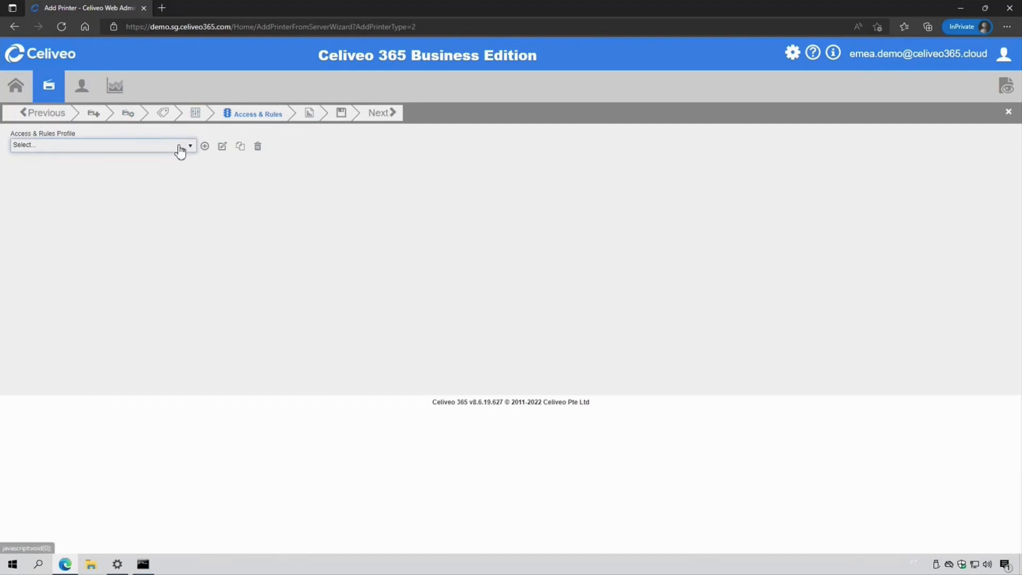
Step: Apply the Jetmobile Demo Pte Ltd access profile and save the printer with Sync Printers After Save off
left_click(98, 145)
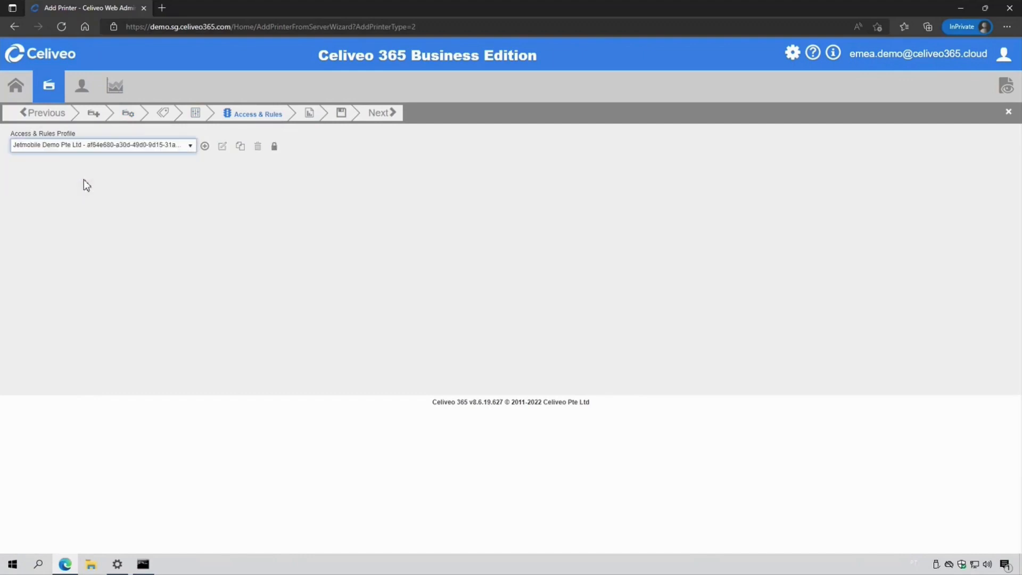
mouse_move(329, 117)
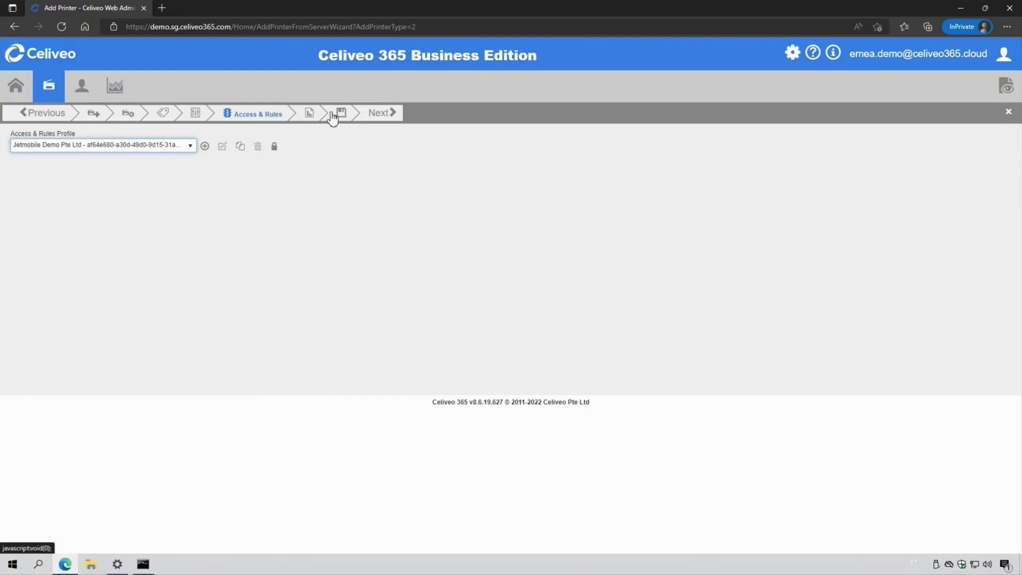
left_click(340, 113)
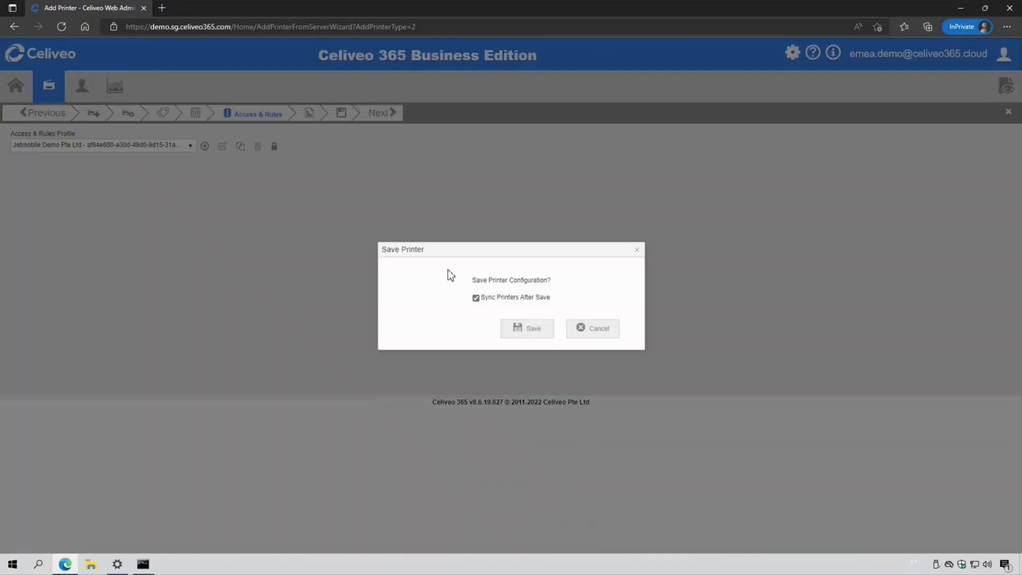
left_click(476, 297)
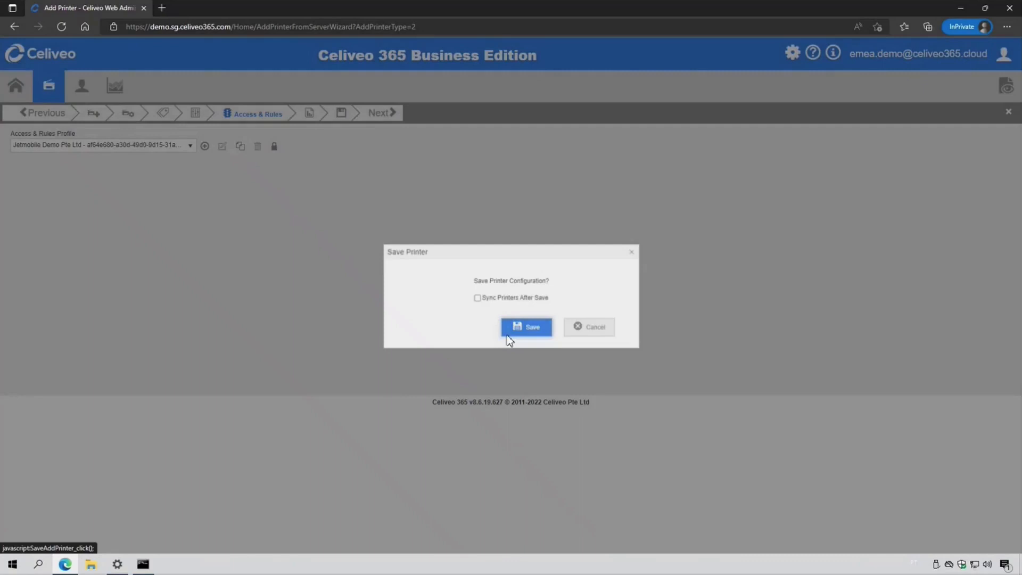
left_click(525, 327)
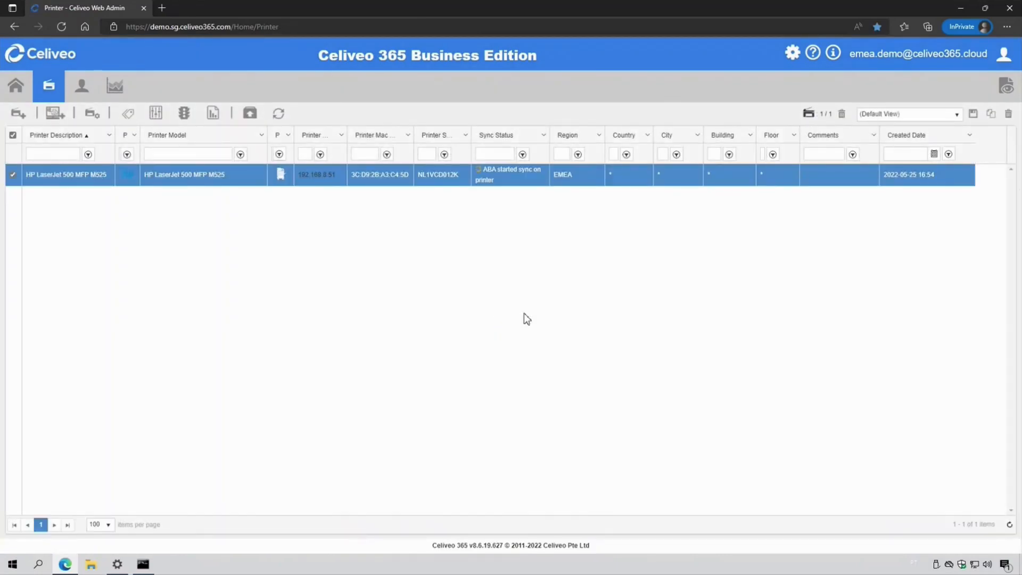
Step: Start a new Universal Print virtual printer and name it celiveoMUP
left_click(55, 113)
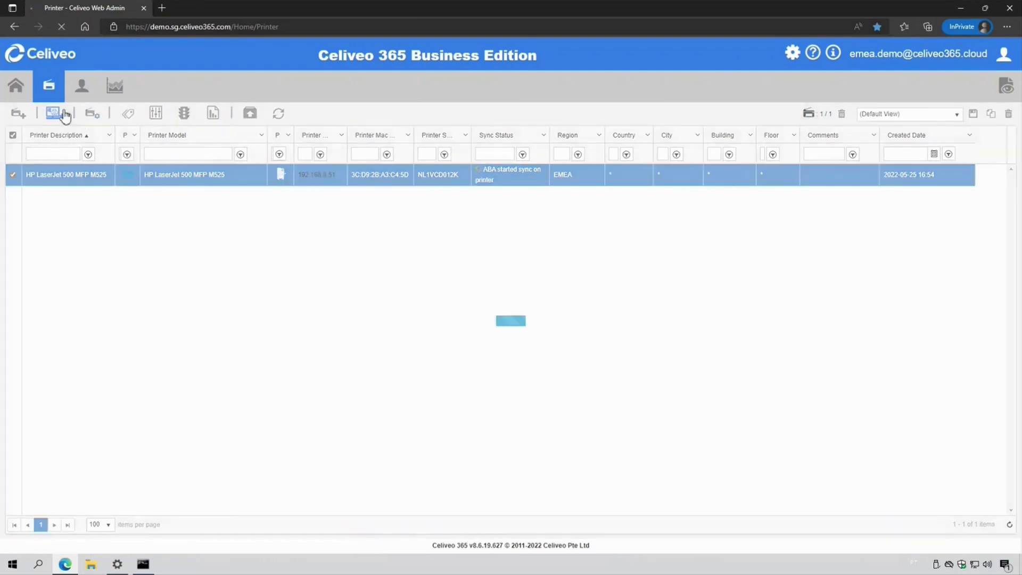
left_click(55, 113)
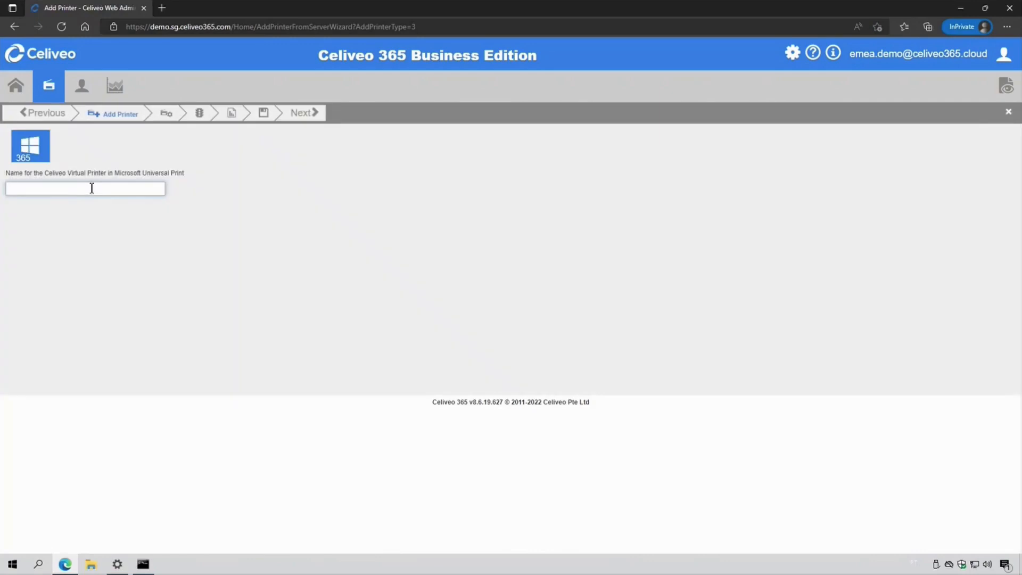
type("celiveoMU")
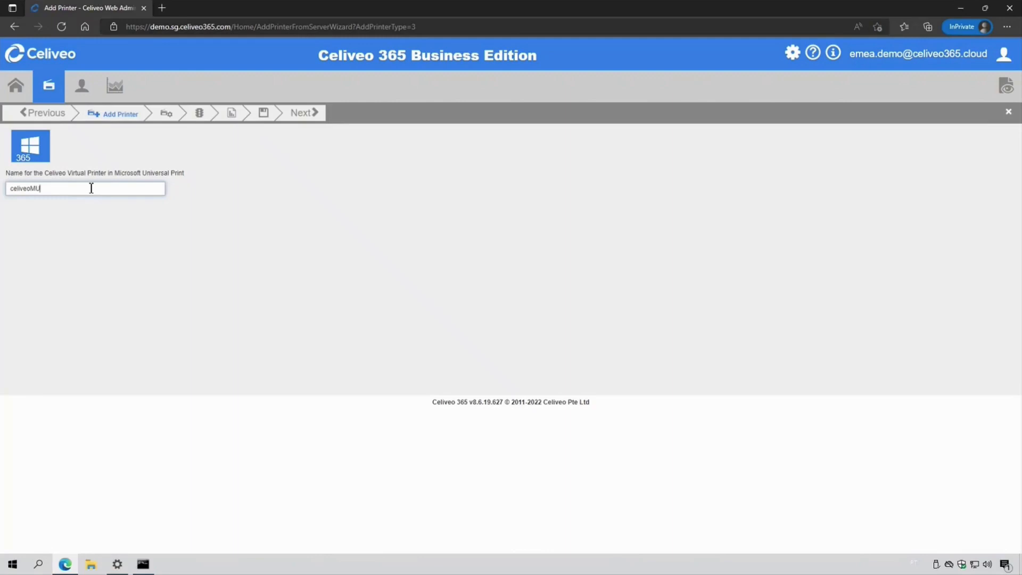
type("P")
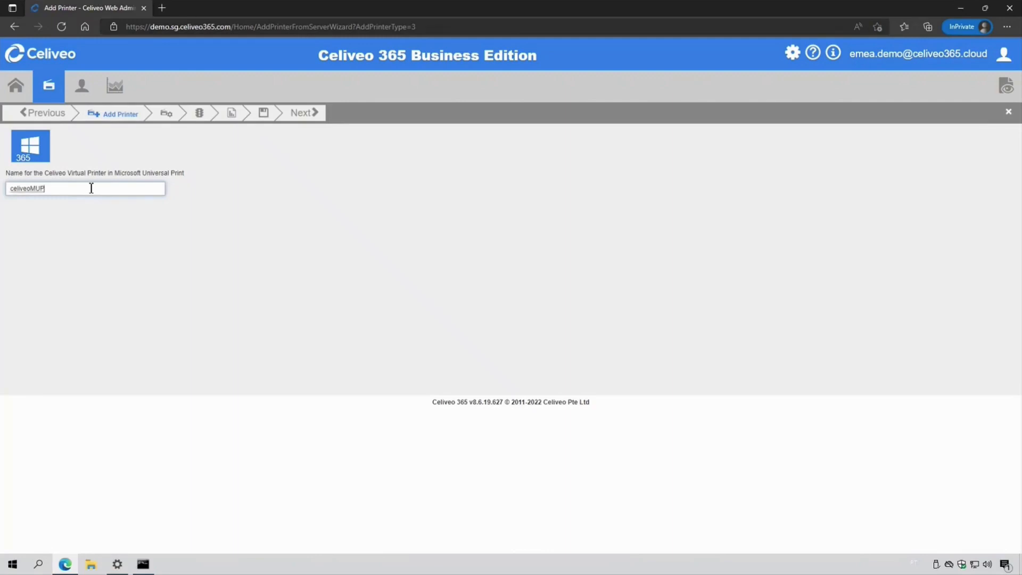
Step: Review the celiveoMUP virtual printer settings and its Advanced defaults, returning to the Virtual Printer tab
left_click(313, 111)
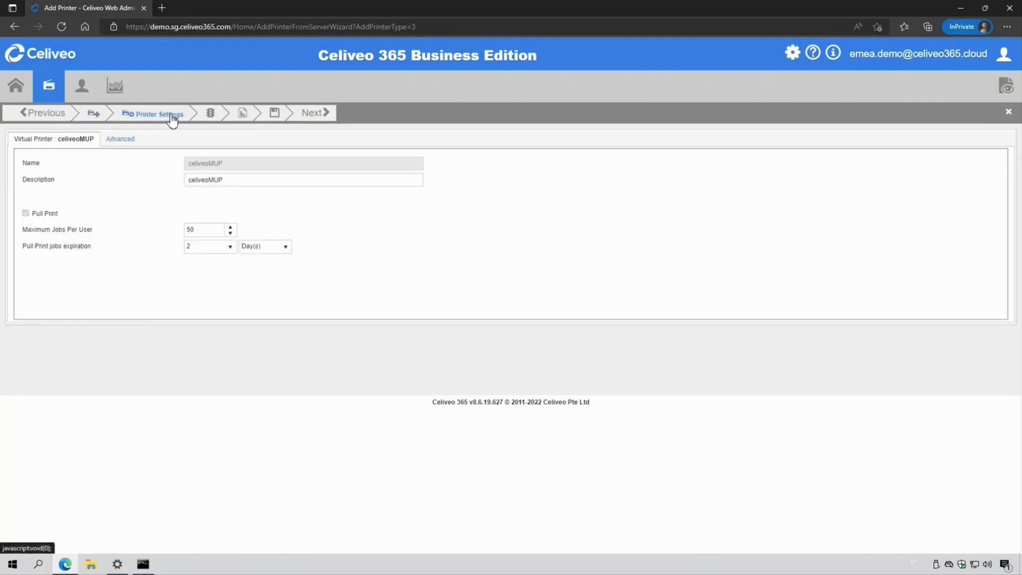
left_click(120, 138)
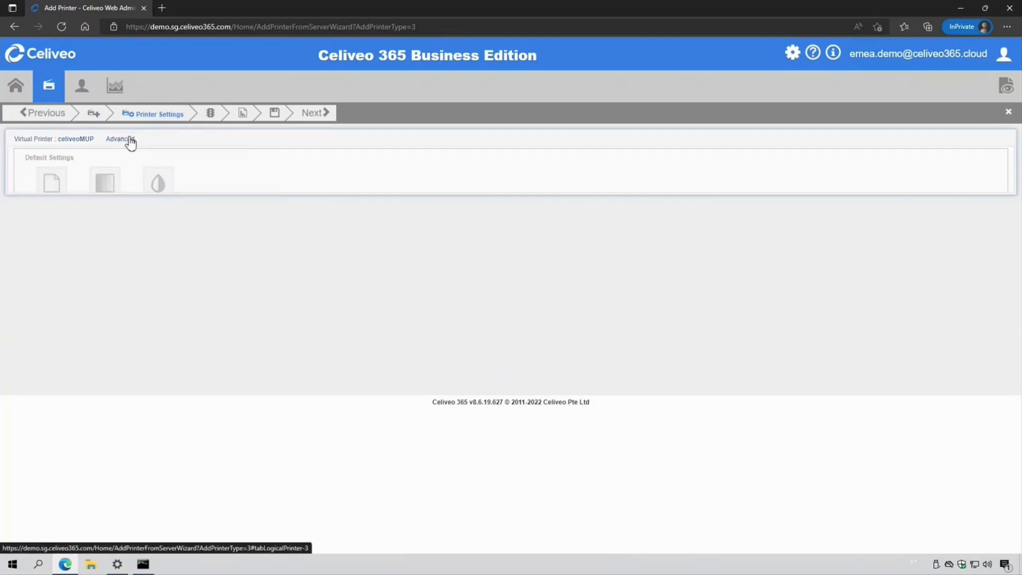
left_click(120, 138)
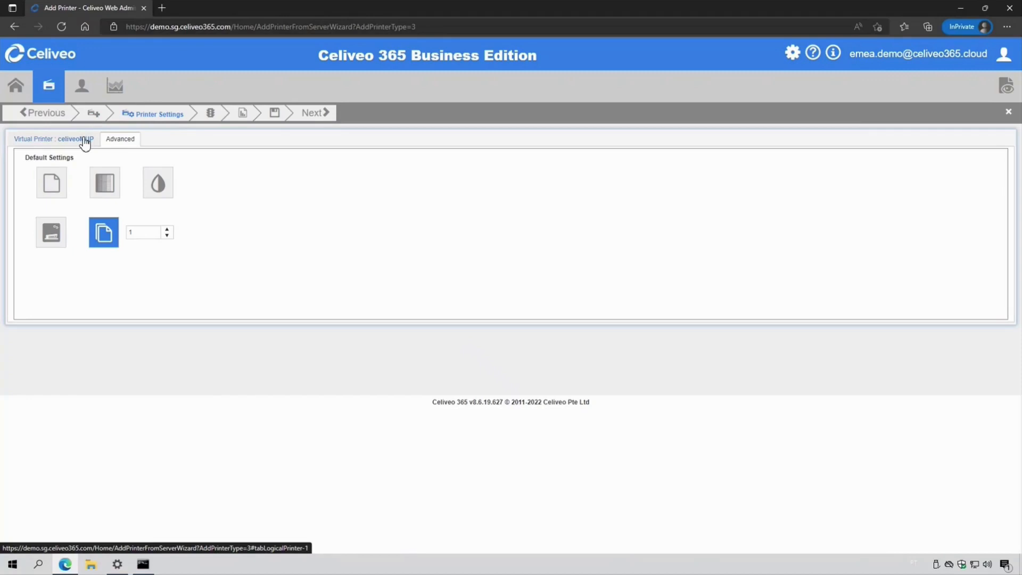
left_click(55, 139)
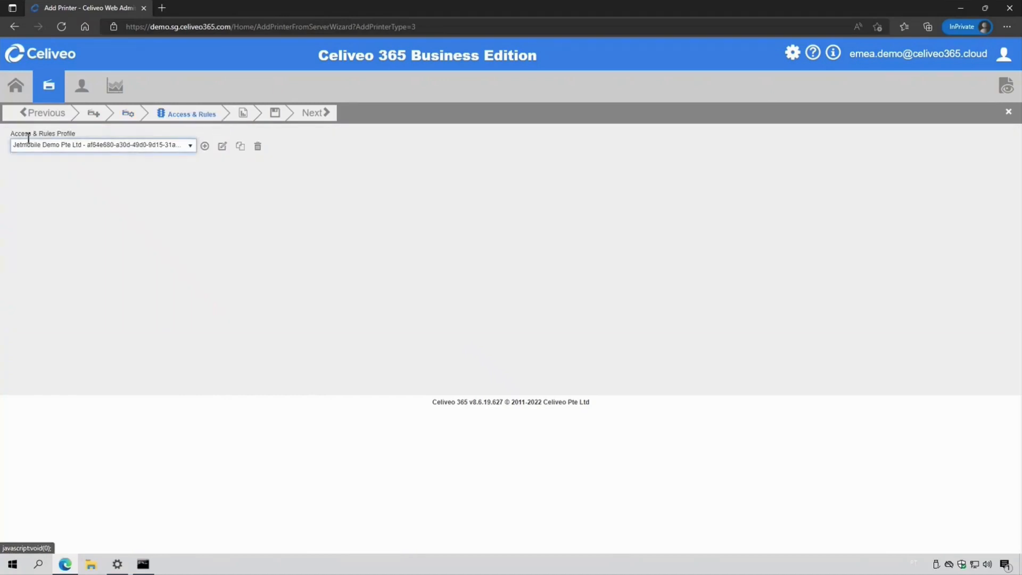
mouse_move(253, 114)
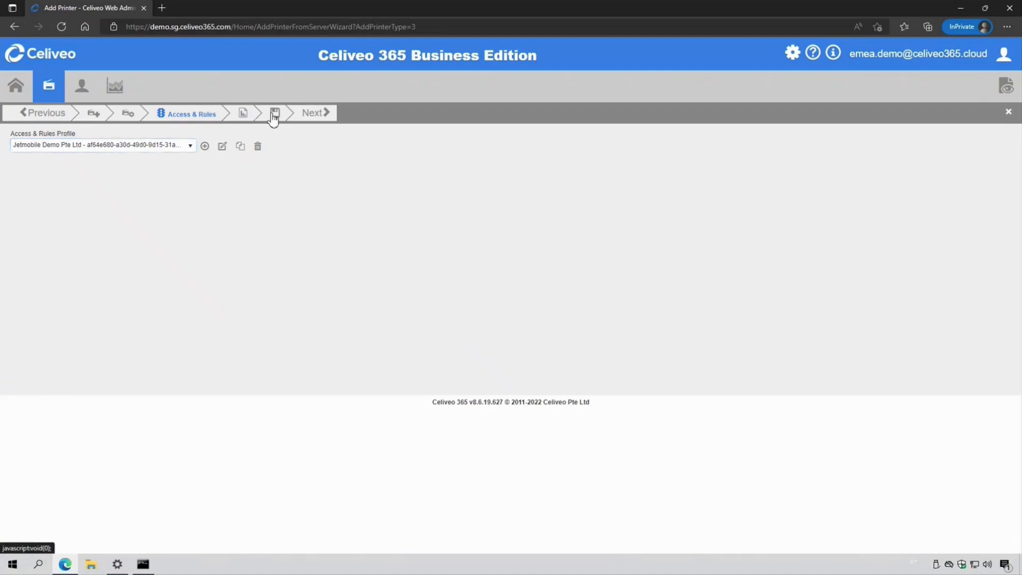
Step: Save the celiveoMUP virtual printer configuration
left_click(274, 113)
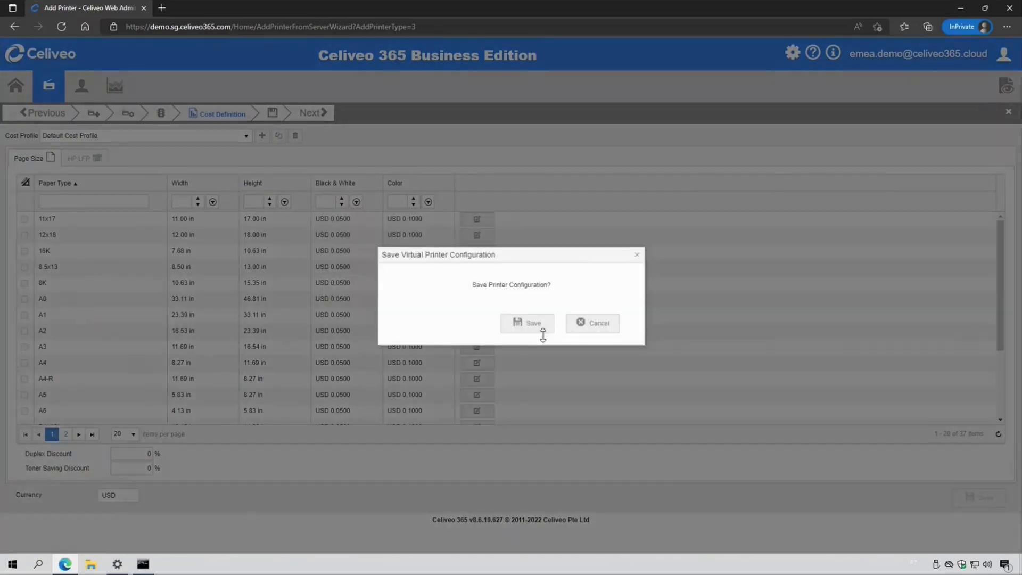
left_click(527, 323)
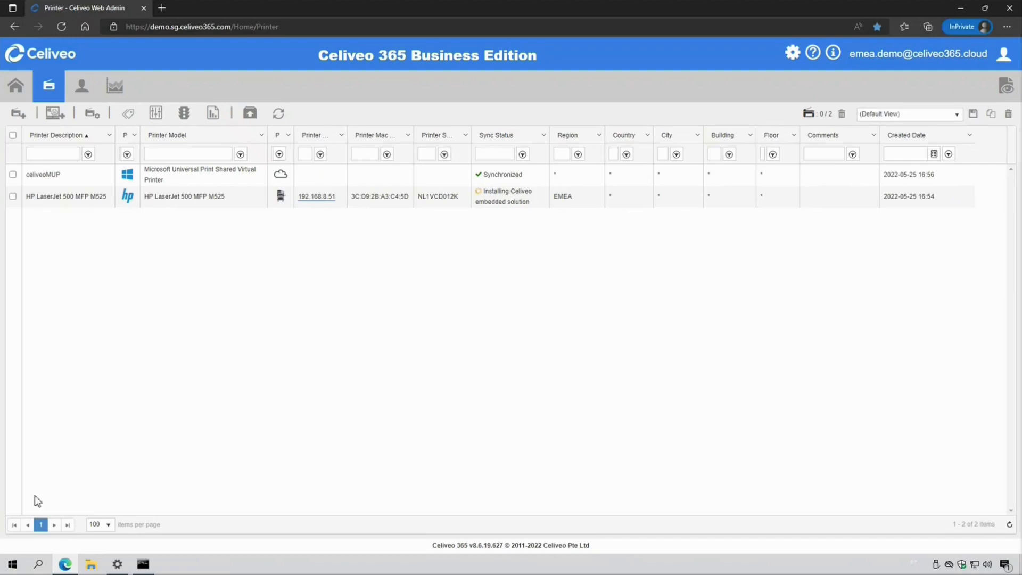
Step: Find Printers & scanners via a 'print' search and add the celiveoMUP cloud printer
type("print")
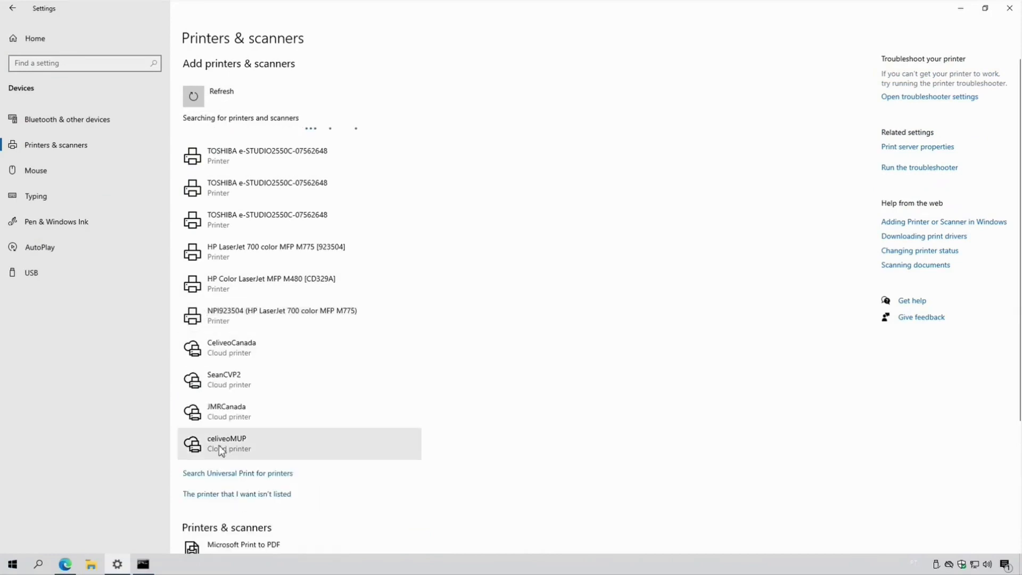
left_click(226, 443)
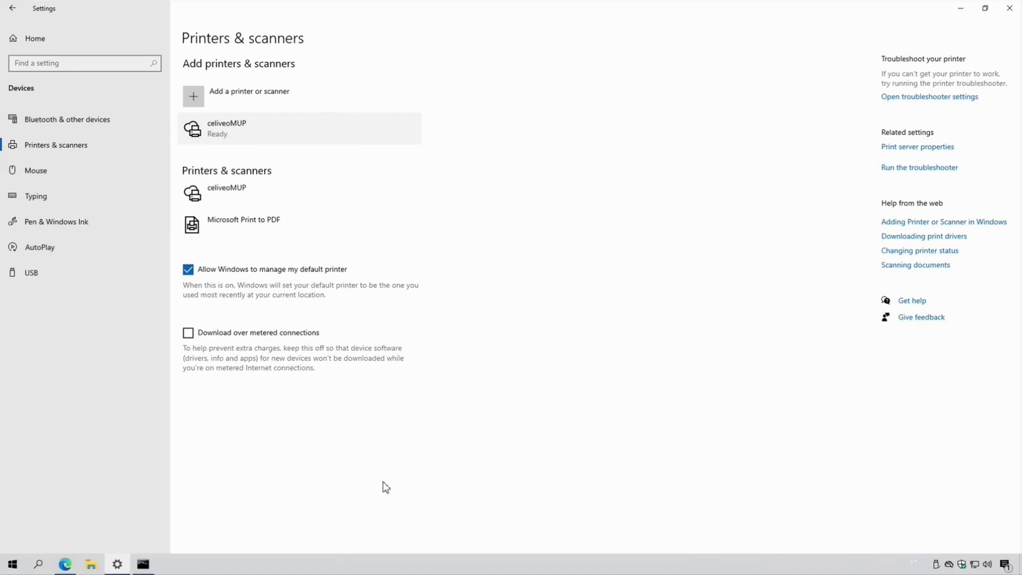
mouse_move(83, 525)
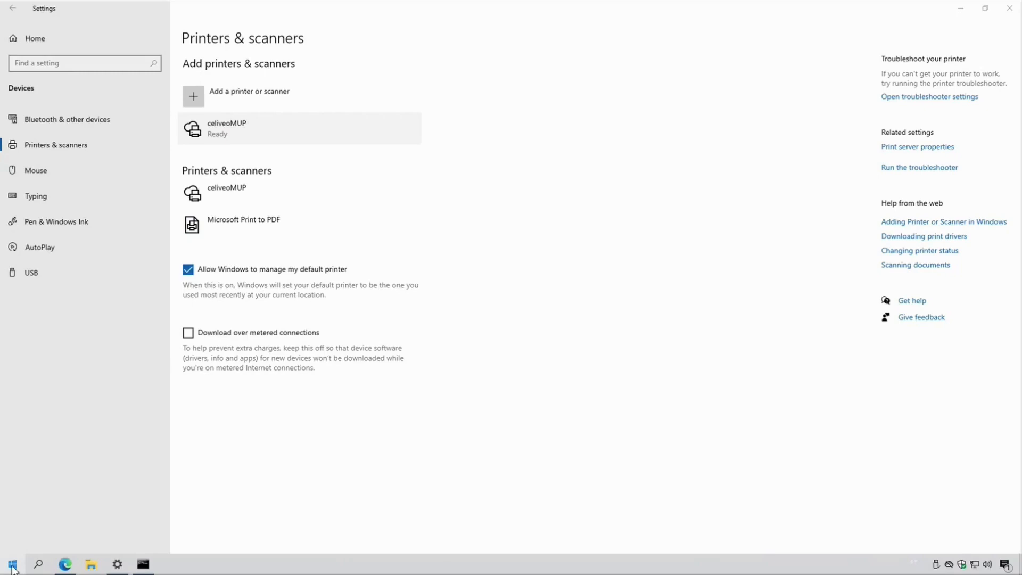
Step: Write TEST in Notepad and print the page to celiveoMUP
type("TEST")
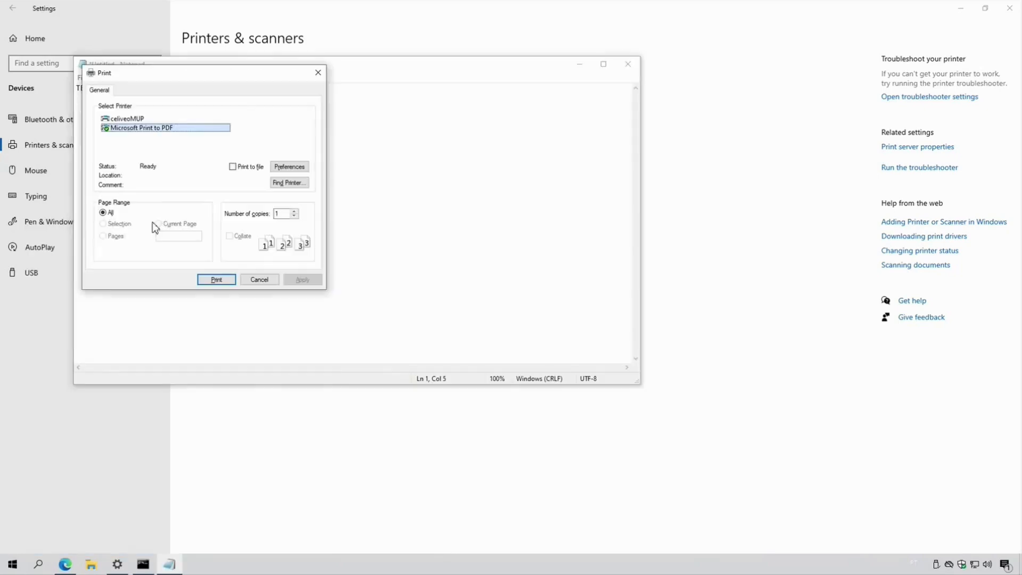
left_click(127, 118)
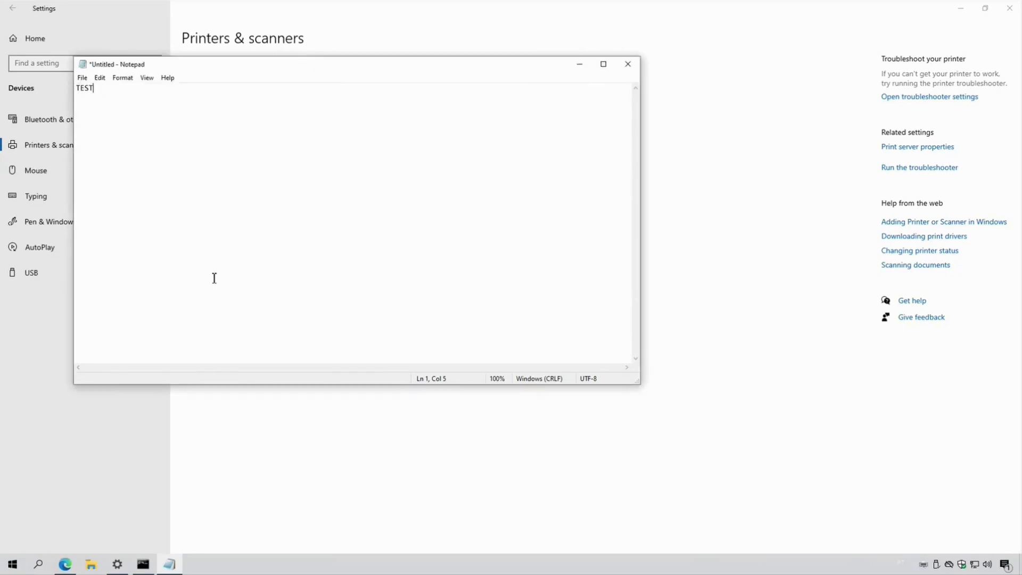
mouse_move(916, 545)
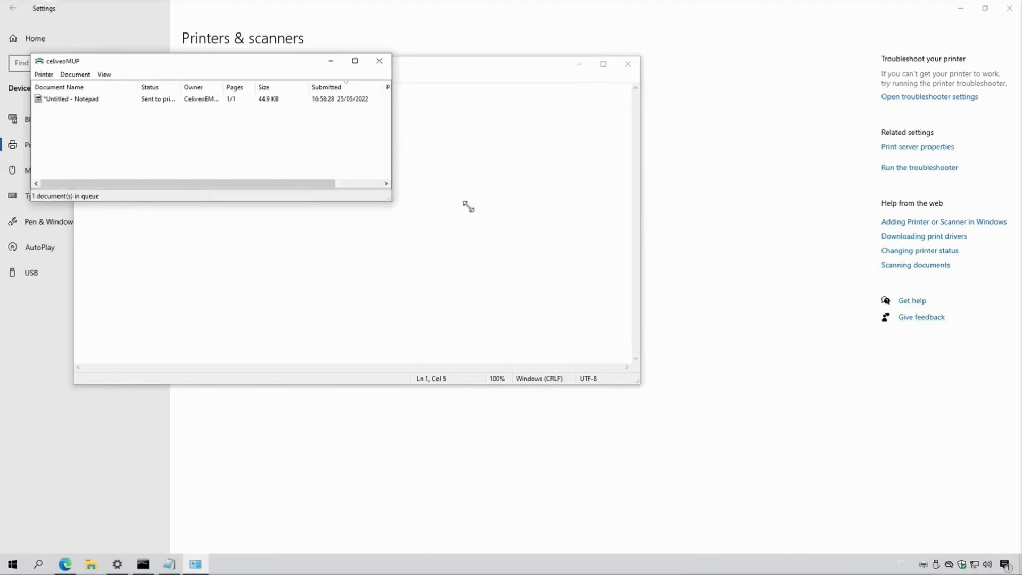
Step: Check the celiveoMUP queue shows the Notepad job sent, then return to the Celiveo printer list
left_click_drag(391, 202, 651, 205)
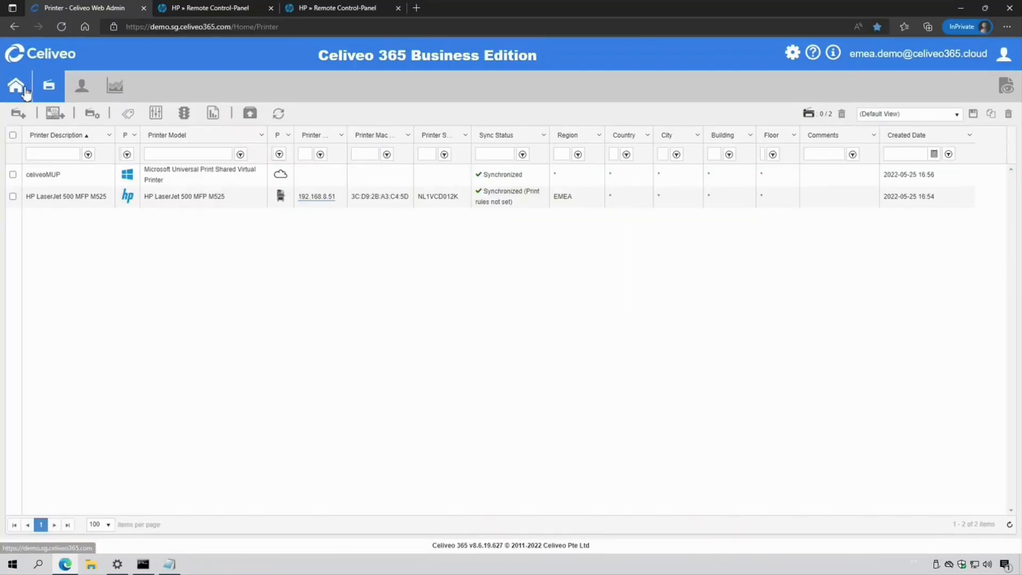
Step: From the admin home page, copy the ID Code portal URL and open it in a new tab
left_click(16, 85)
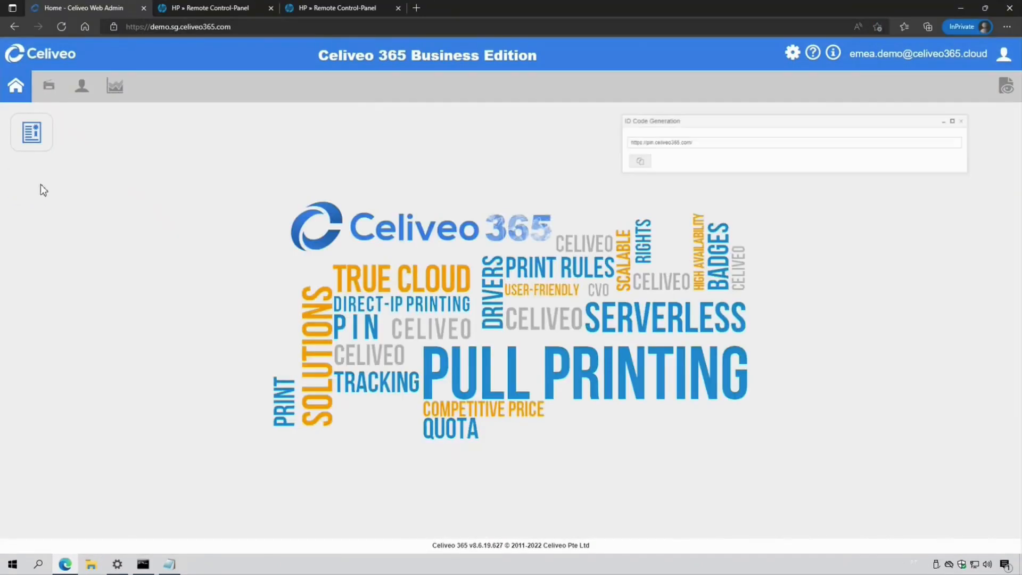
left_click(603, 165)
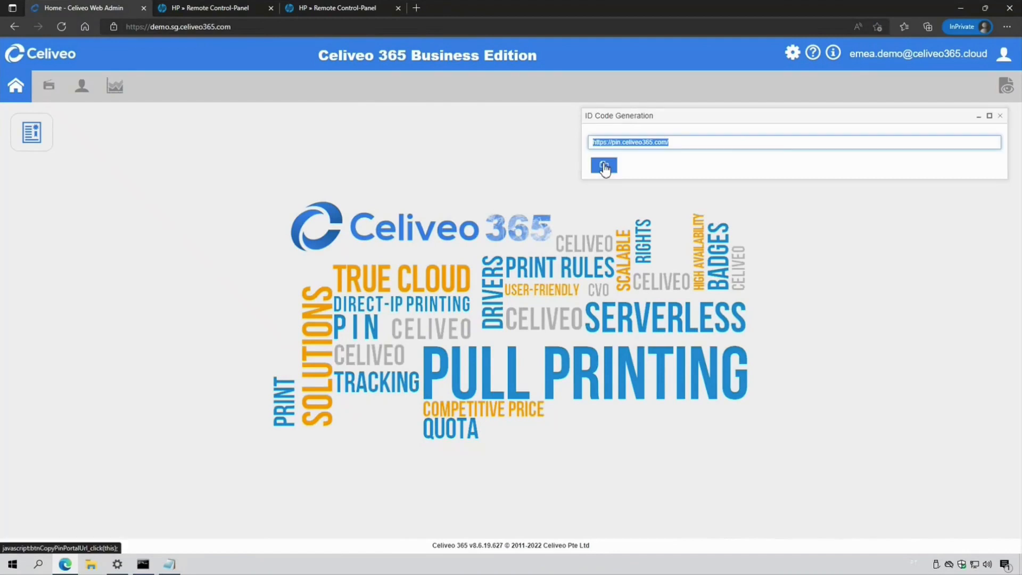
left_click(603, 165)
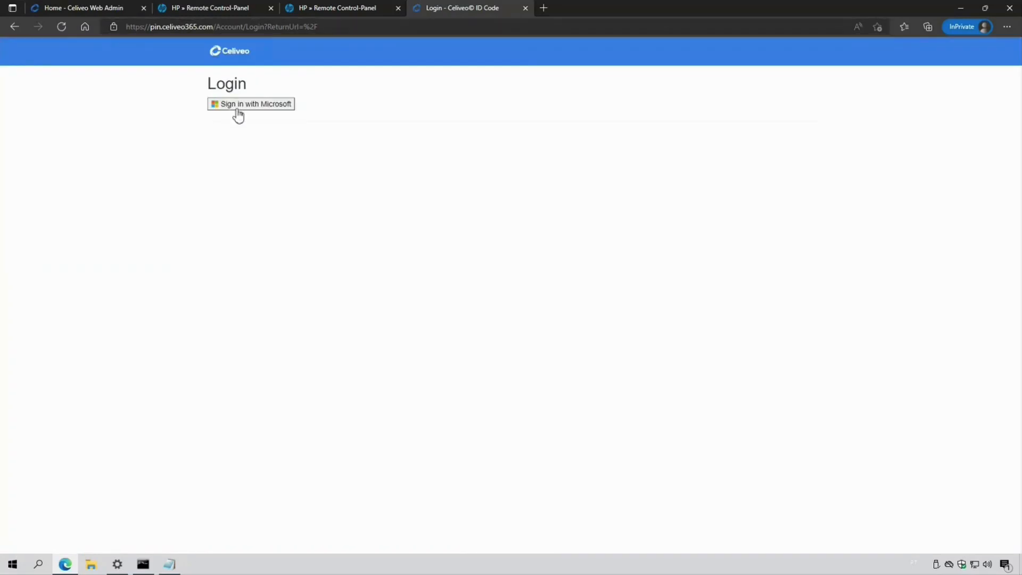
left_click(250, 104)
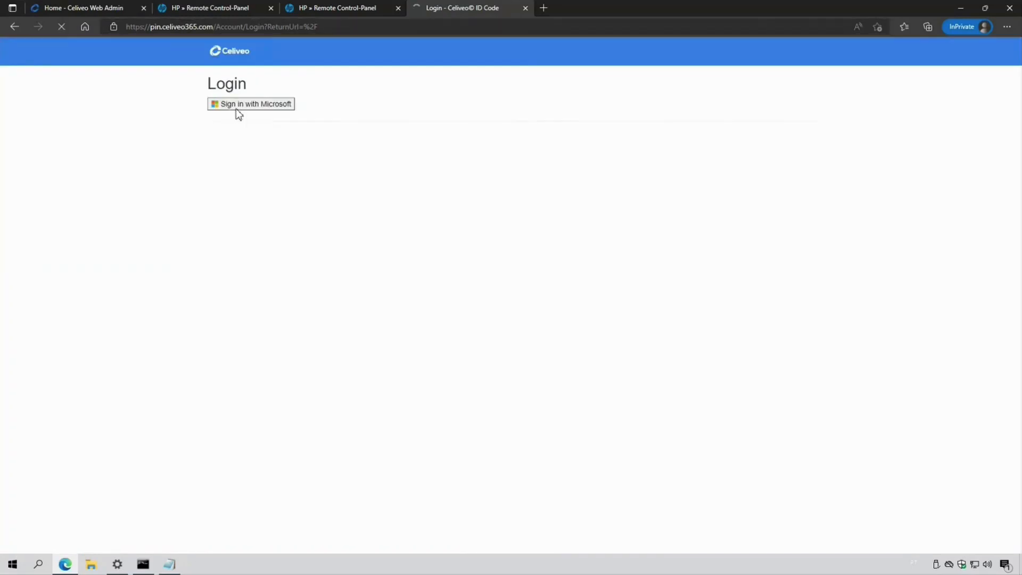
left_click(250, 103)
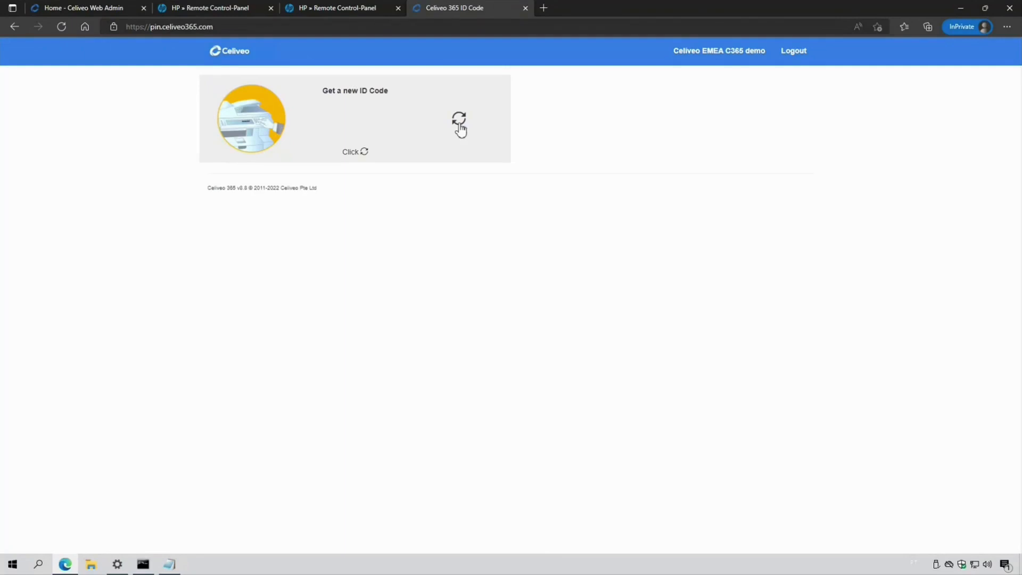
left_click(459, 122)
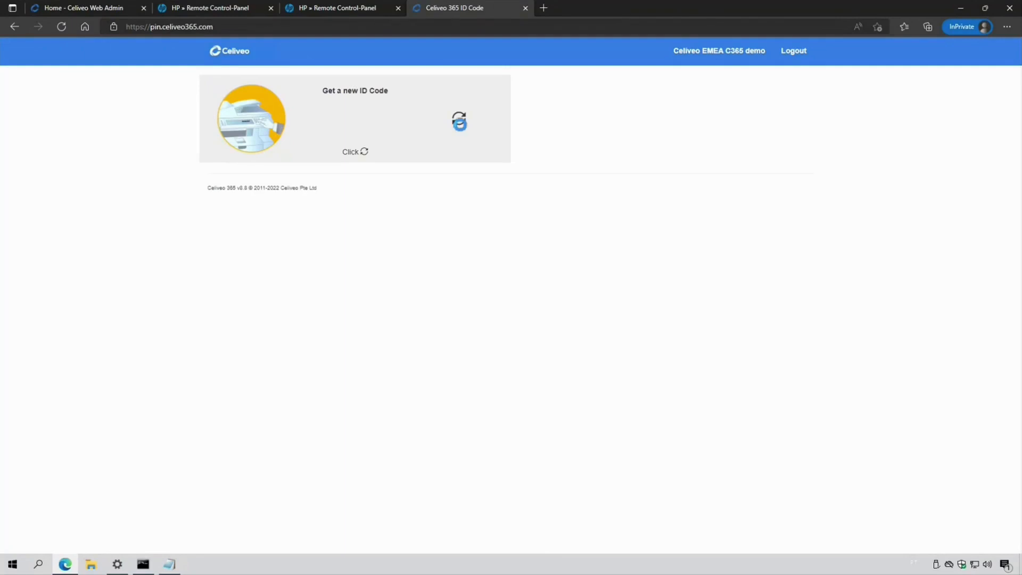
left_click(460, 122)
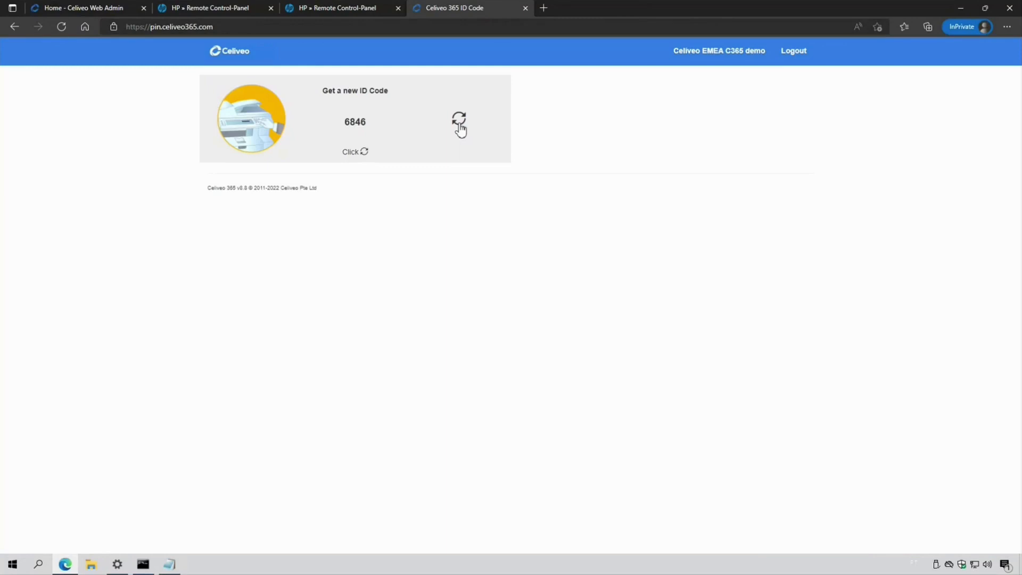
mouse_move(369, 134)
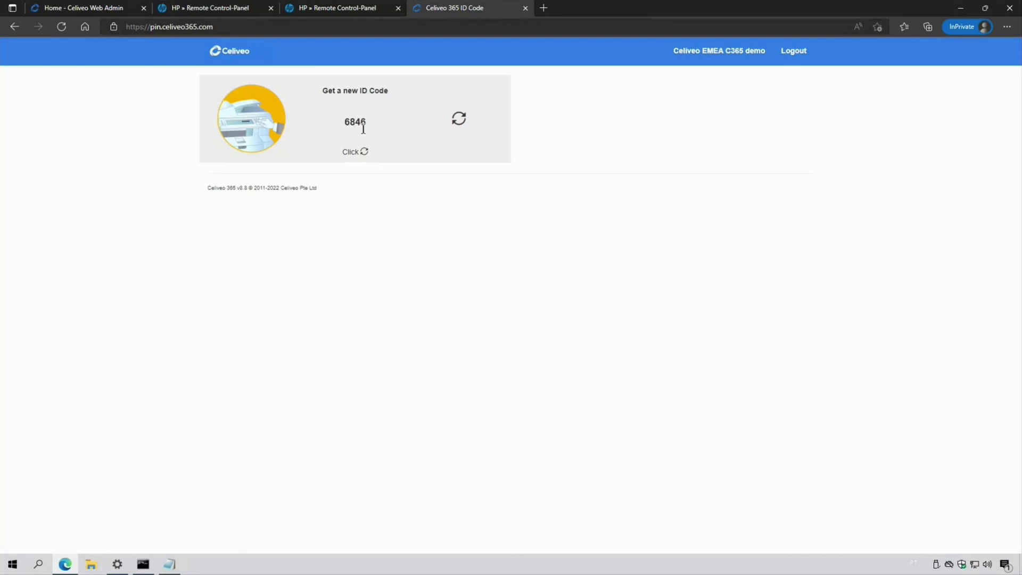
left_click(338, 7)
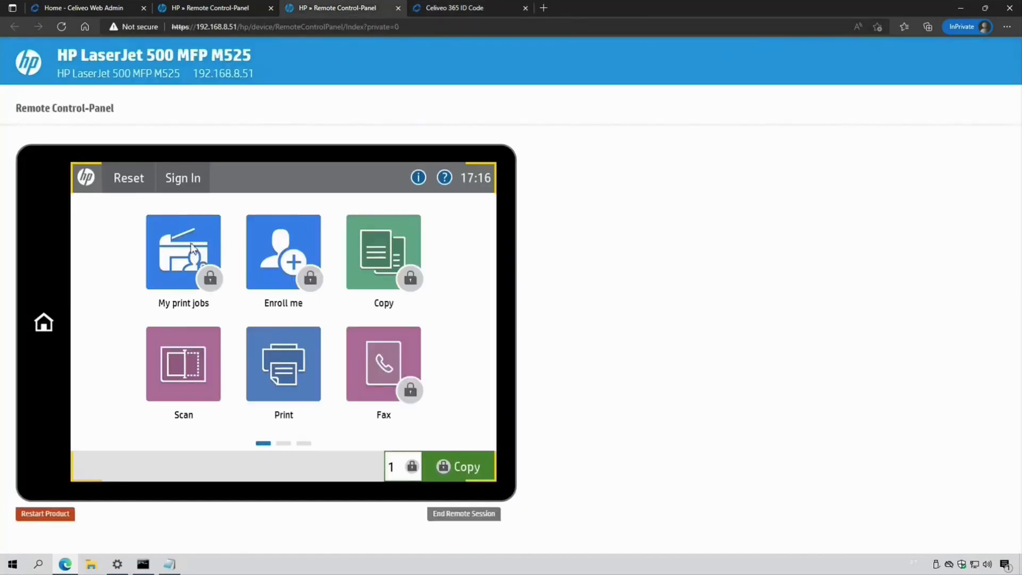
Step: Enter My print jobs, log in with the ID code, and list the pending Untitled Notepad job
left_click(183, 252)
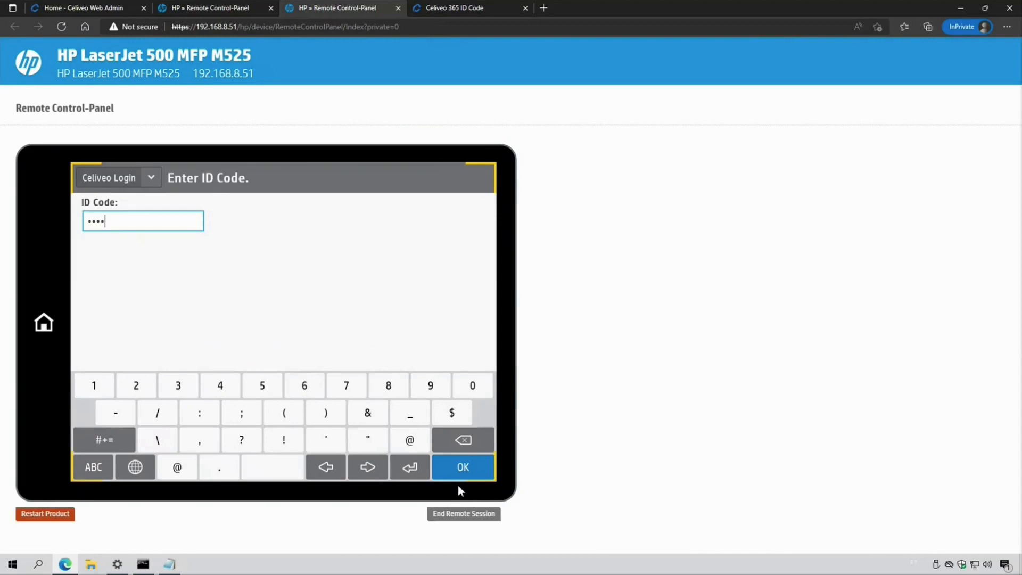
left_click(462, 467)
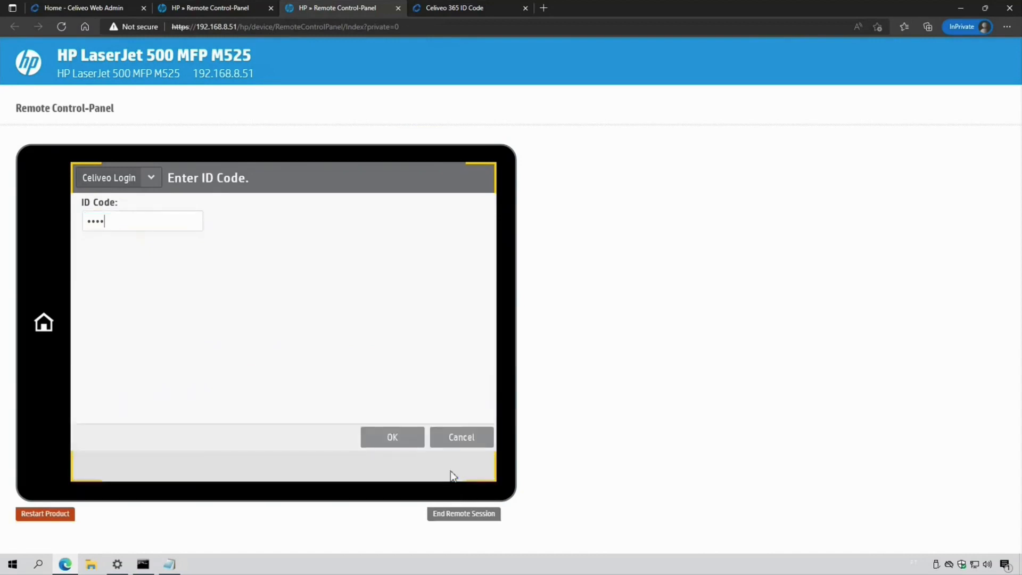
left_click(392, 436)
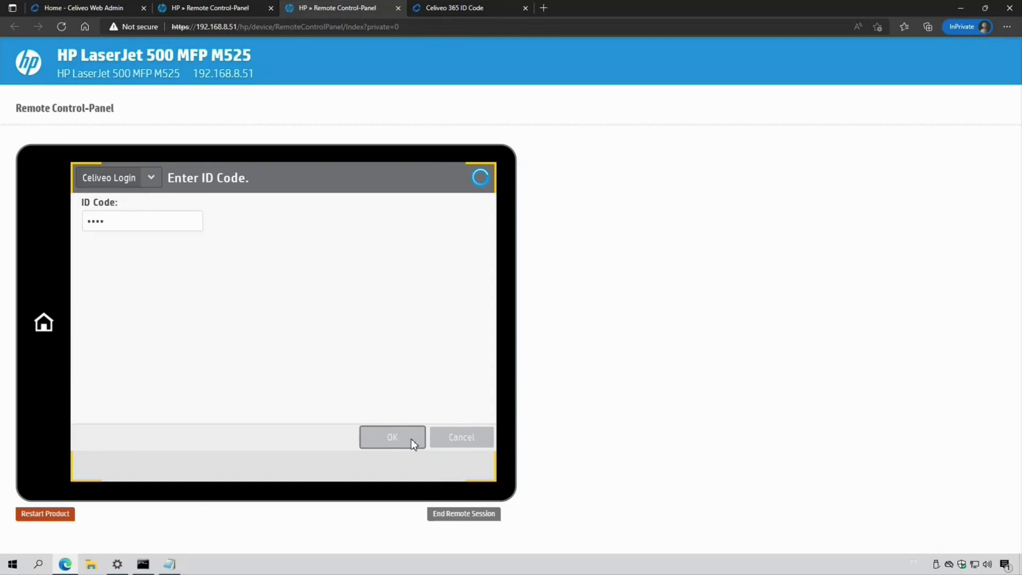
left_click(391, 437)
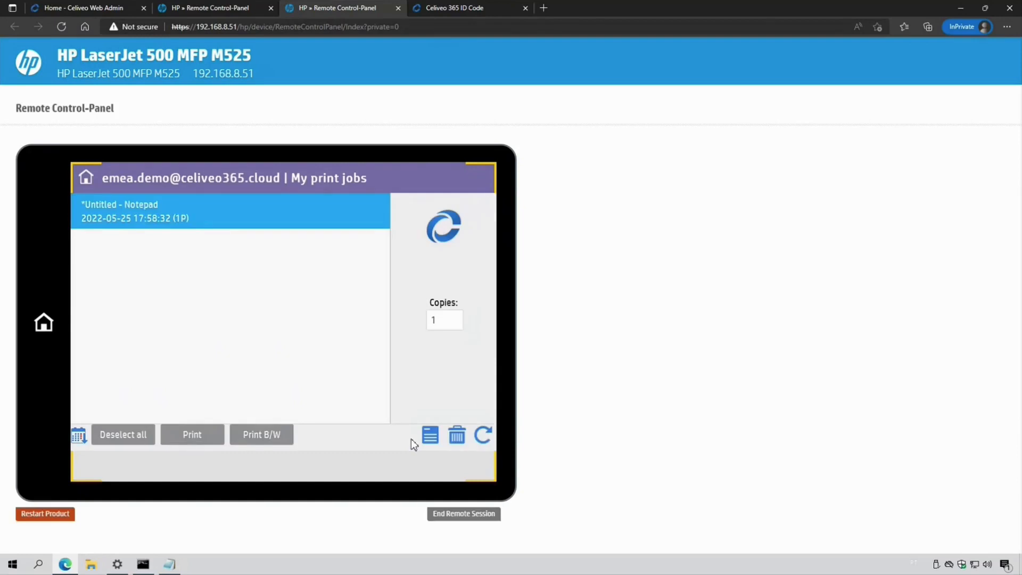
mouse_move(211, 442)
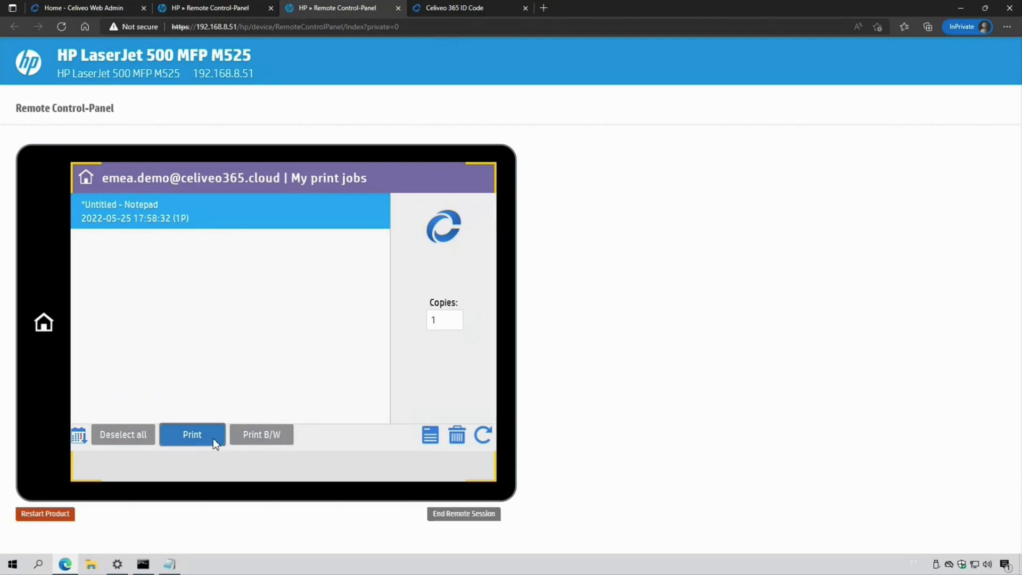
Step: Release the Notepad job, acknowledge printing, return to the printer home, and switch back to Web Admin
left_click(191, 434)
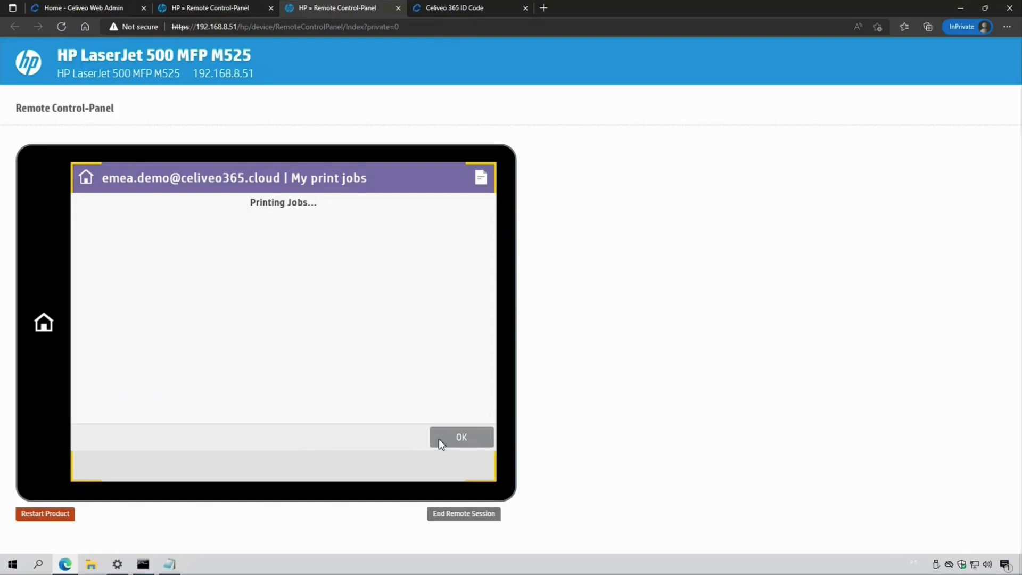
left_click(461, 437)
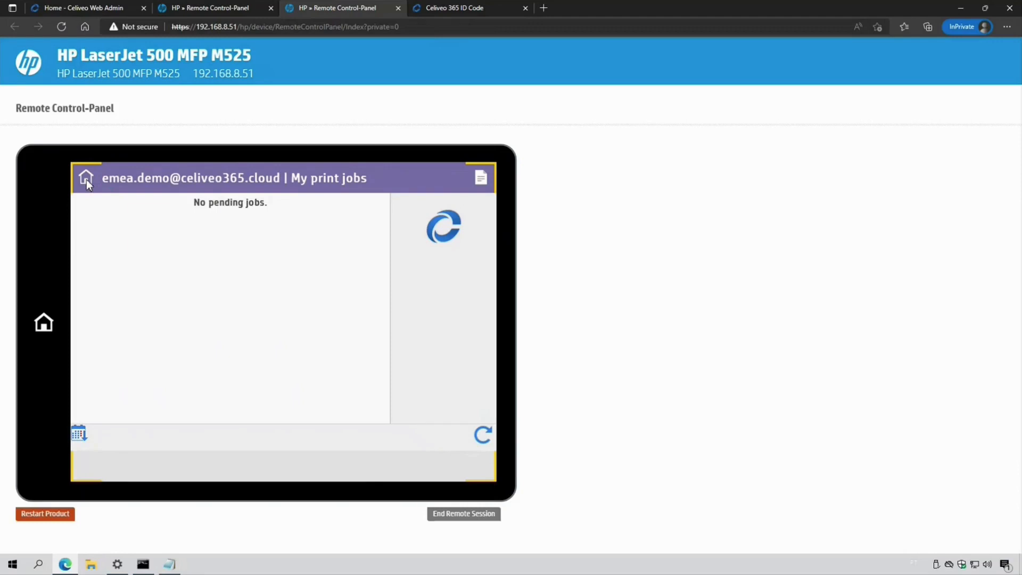
left_click(85, 178)
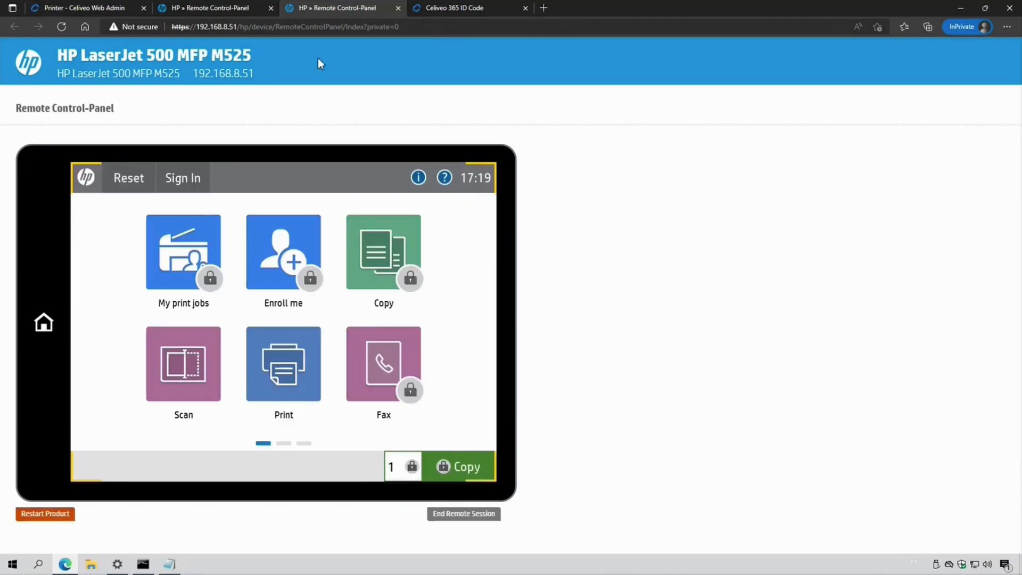
left_click(85, 7)
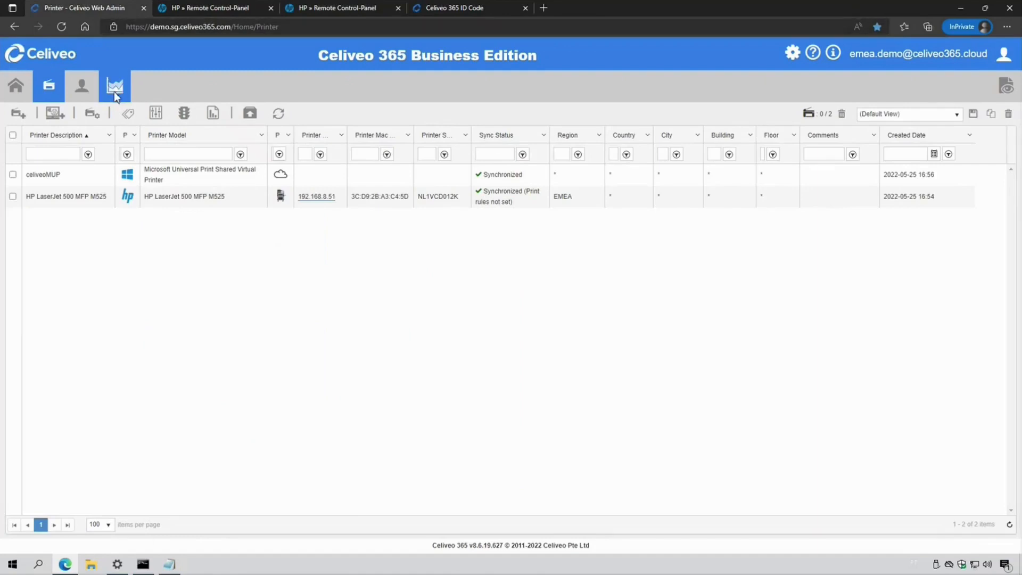
Step: Open Track Report and Cost Quota showing today's one mono simplex page at 0.05 USD
left_click(115, 86)
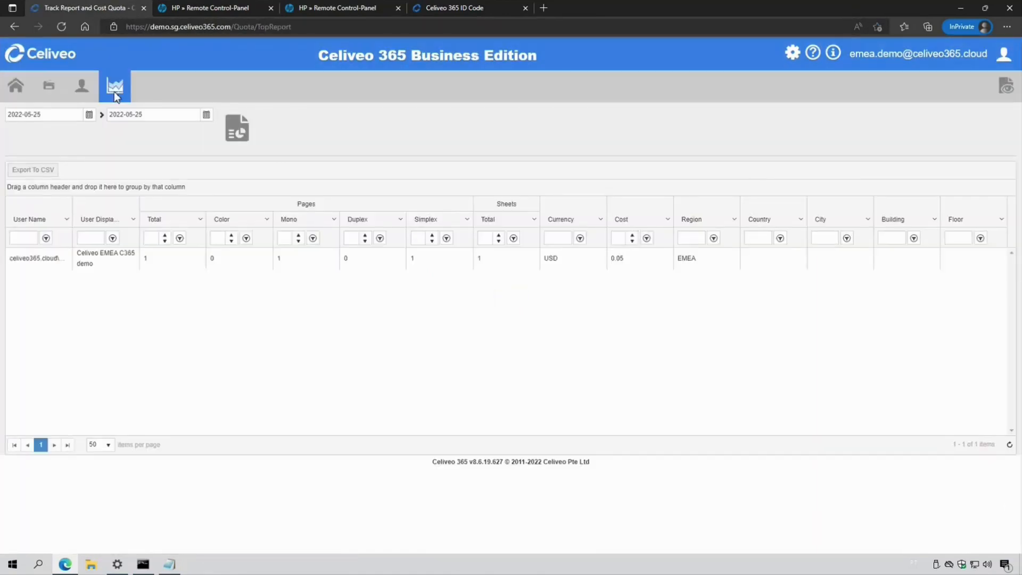
mouse_move(121, 278)
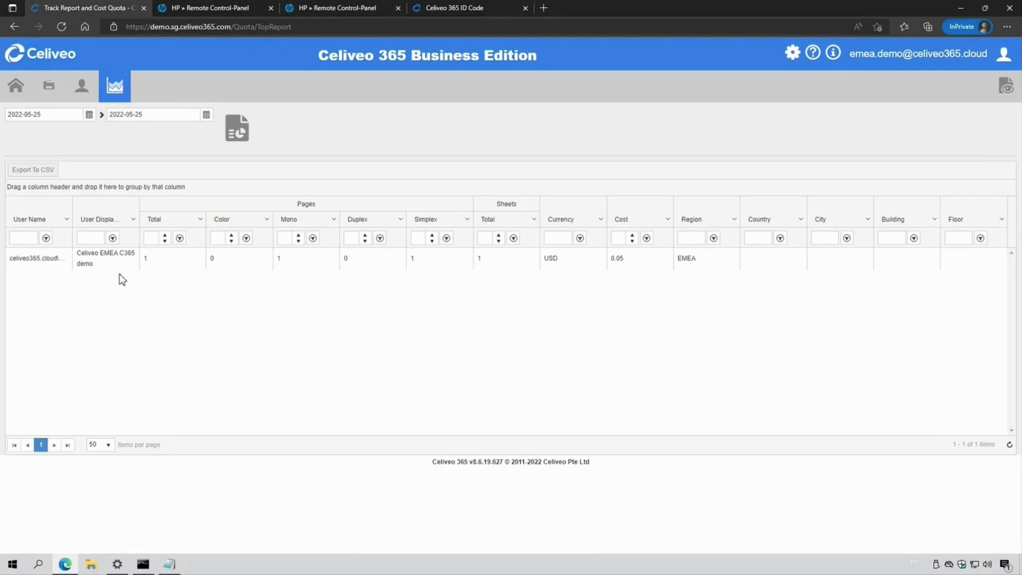
mouse_move(619, 289)
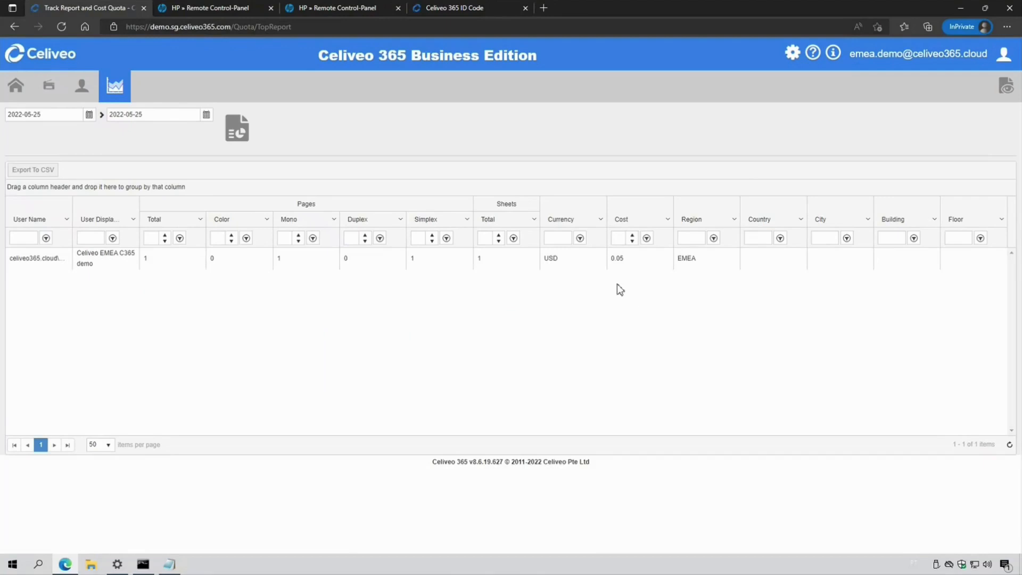
mouse_move(616, 288)
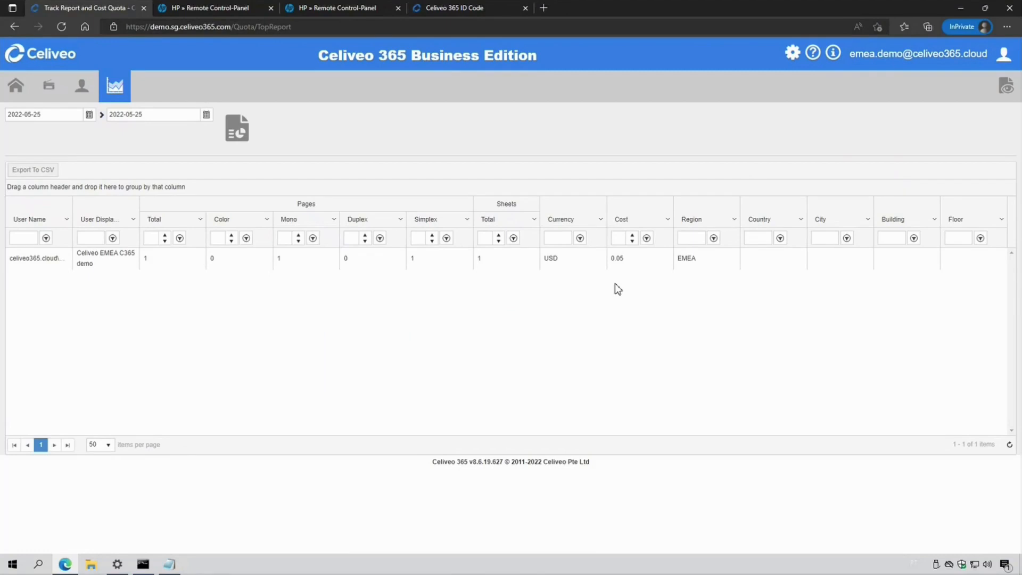